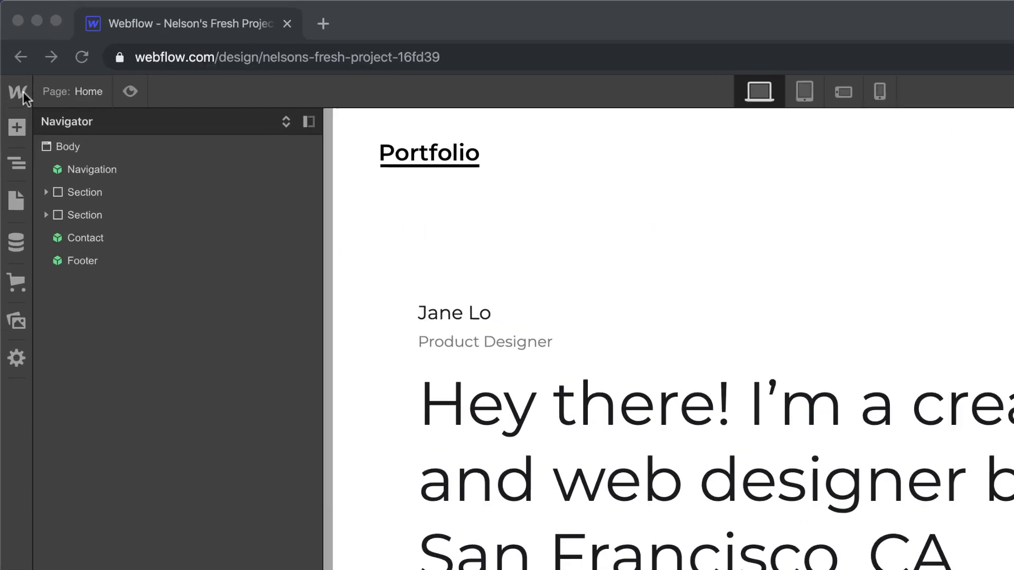
Leave the Home page Designer through the Webflow logo menu and open Project Settings.
{"action": "left_click", "coordinate": [18, 90]}
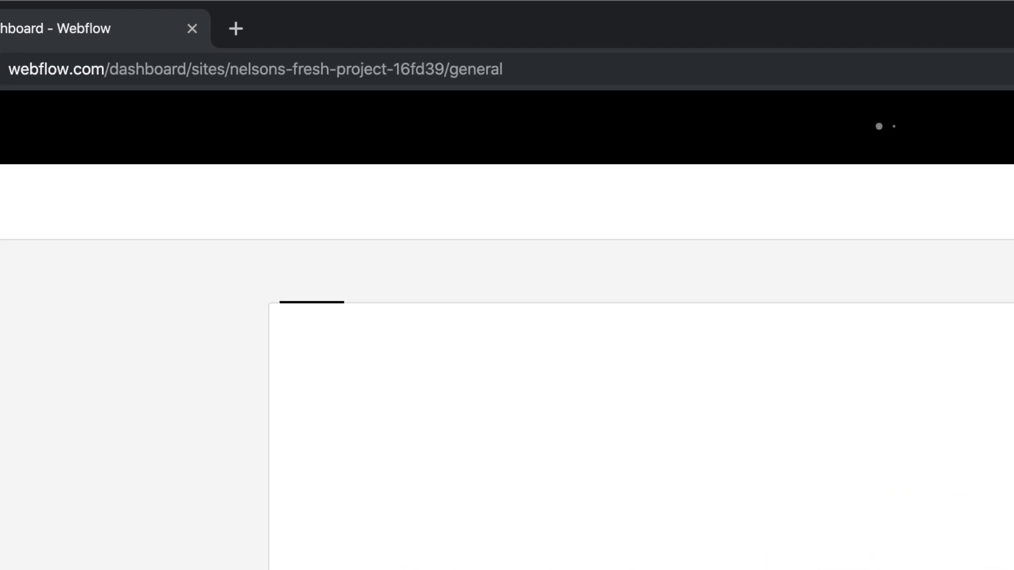
Paste a Footer Code script that delays link navigation by 1000 ms, selector blank.
{"action": "left_click", "coordinate": [476, 273]}
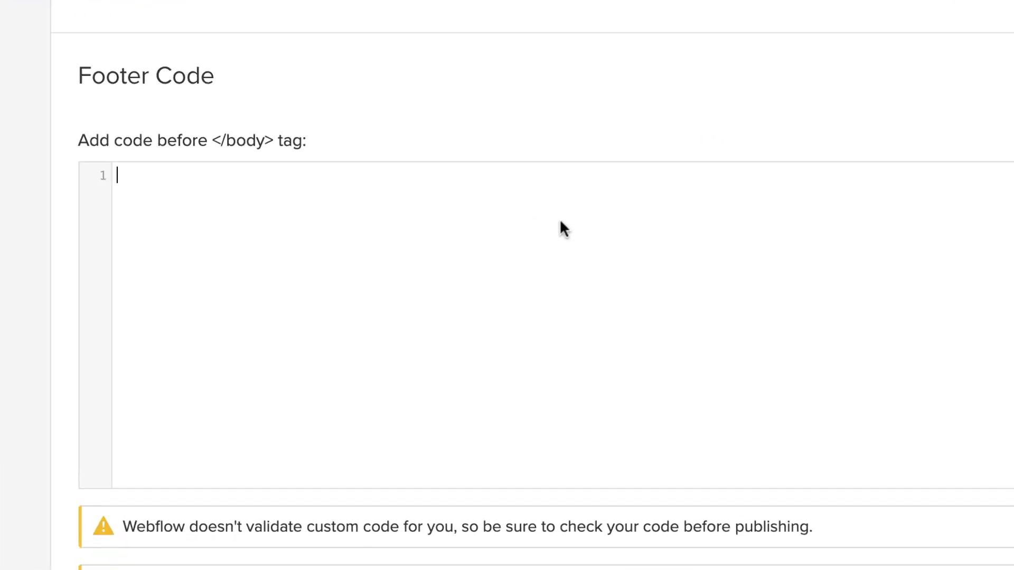
{"action": "type", "text": "<script>"}
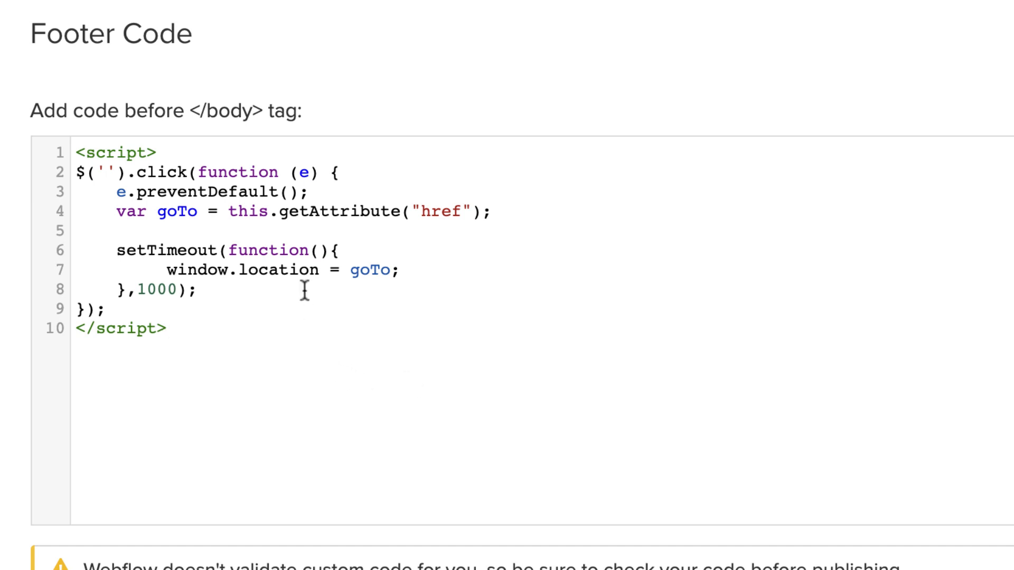
{"action": "triple_click", "coordinate": [207, 172]}
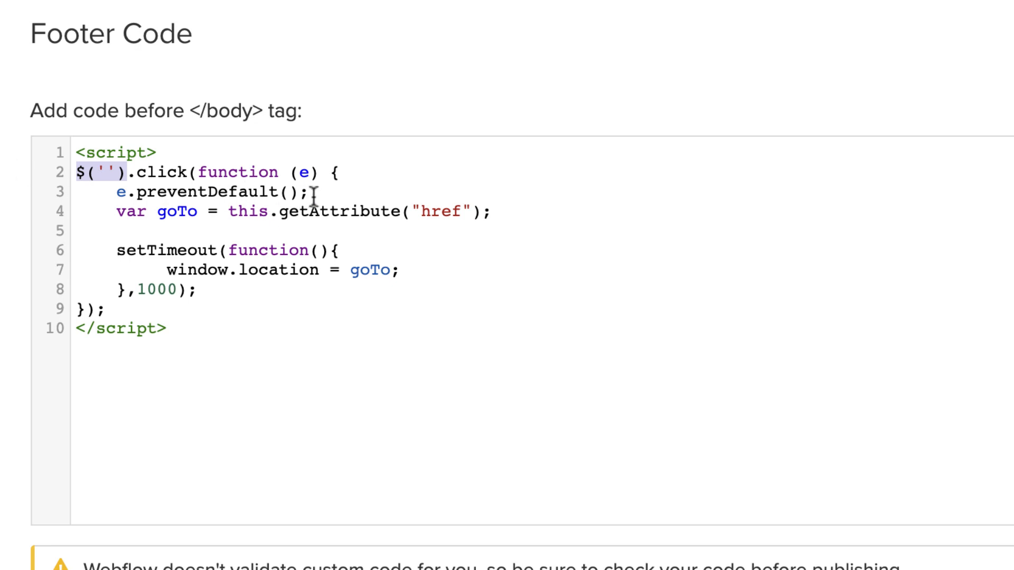
{"action": "double_click", "coordinate": [212, 192]}
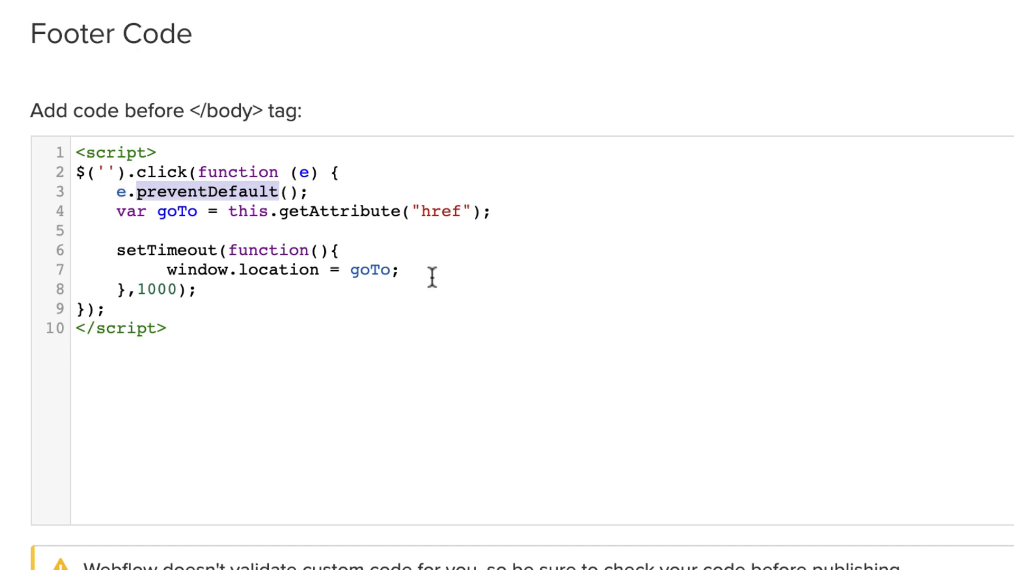
{"action": "mouse_move", "coordinate": [340, 227]}
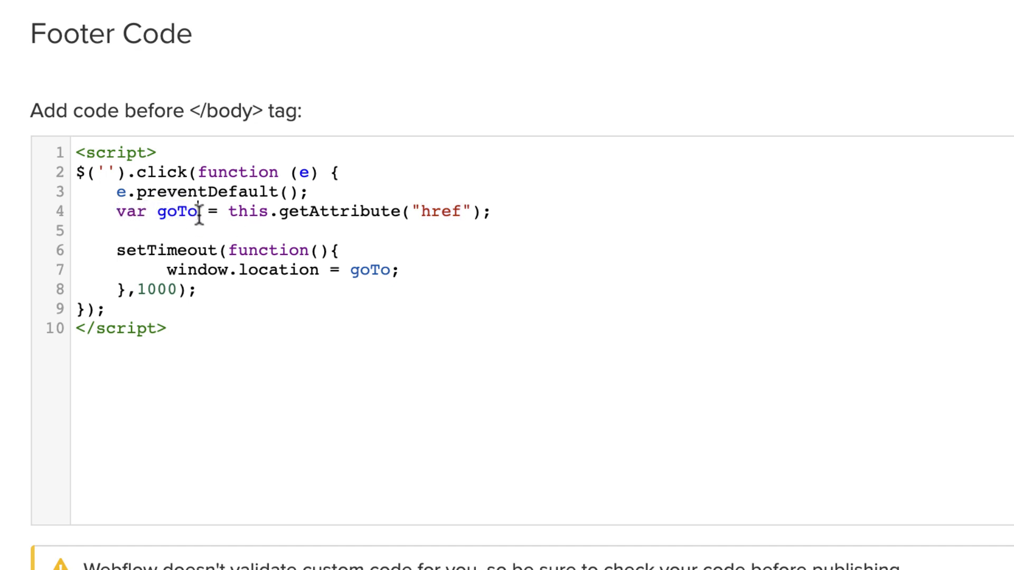
{"action": "double_click", "coordinate": [176, 211]}
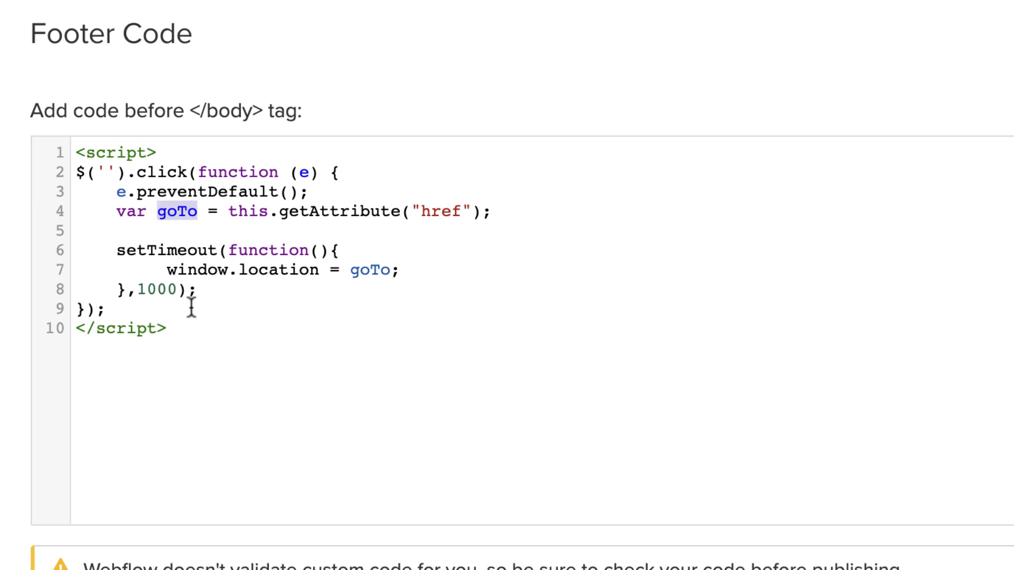
{"action": "mouse_move", "coordinate": [238, 292]}
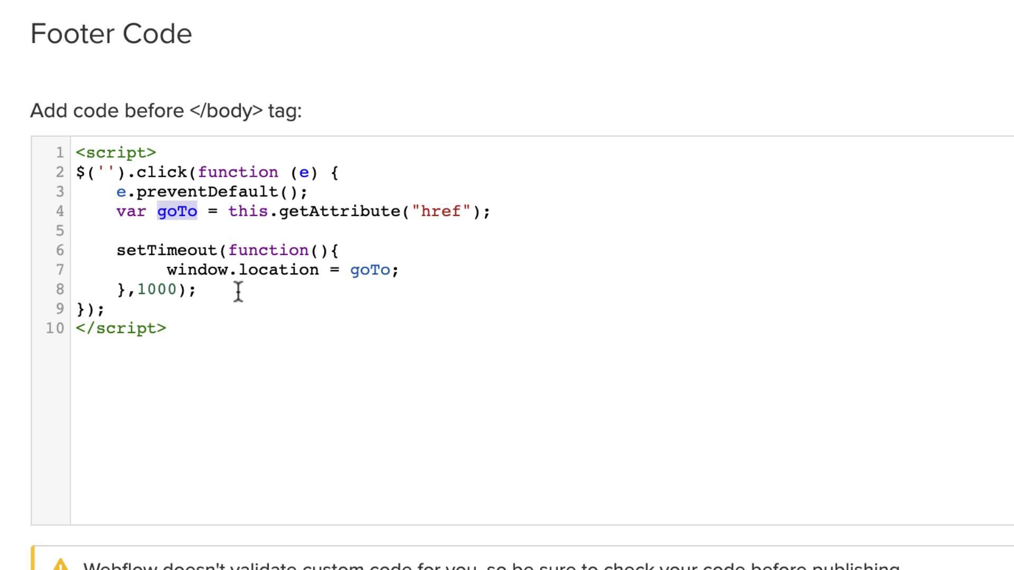
{"action": "mouse_move", "coordinate": [406, 250]}
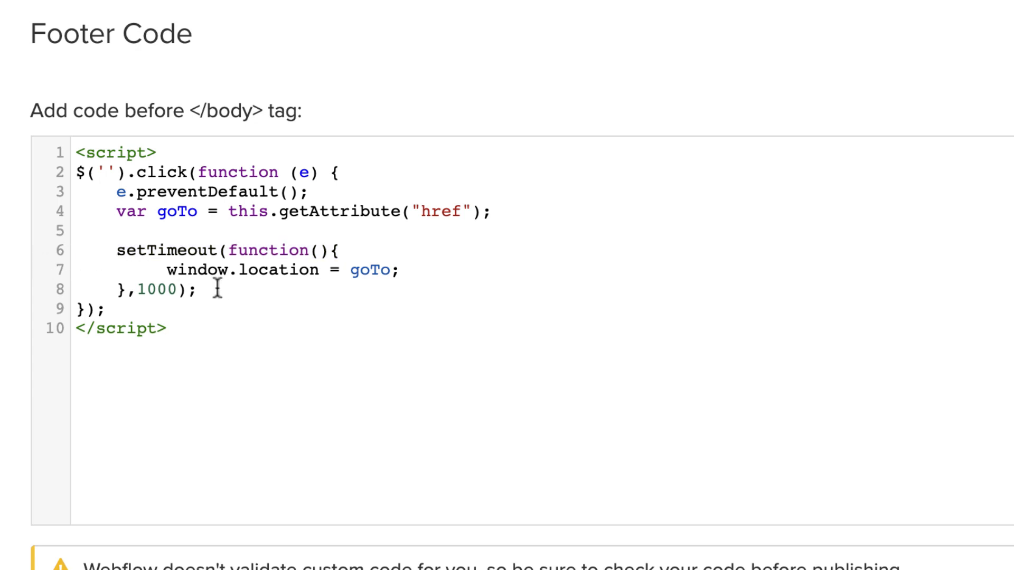
{"action": "triple_click", "coordinate": [149, 288]}
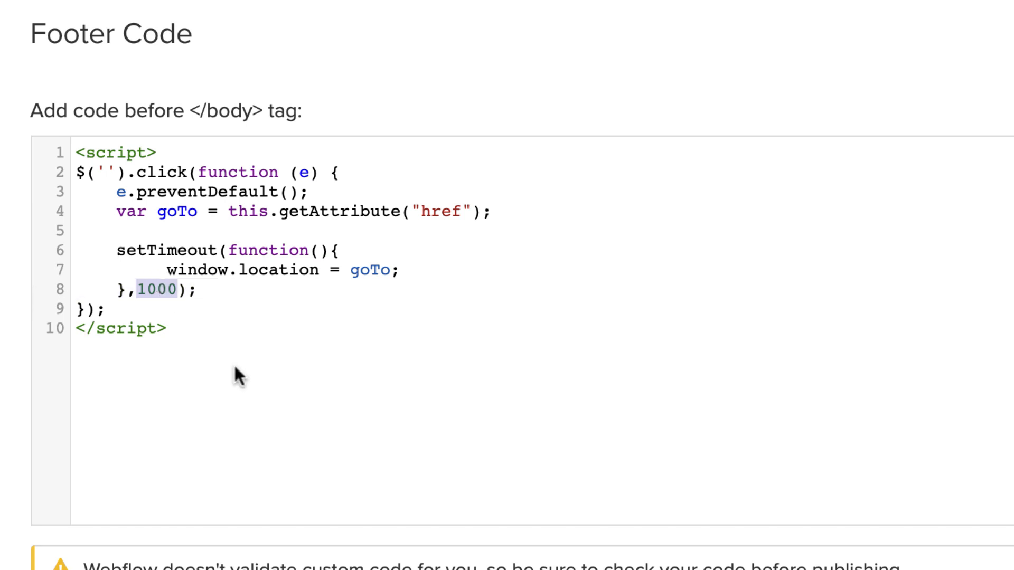
{"action": "mouse_move", "coordinate": [340, 304]}
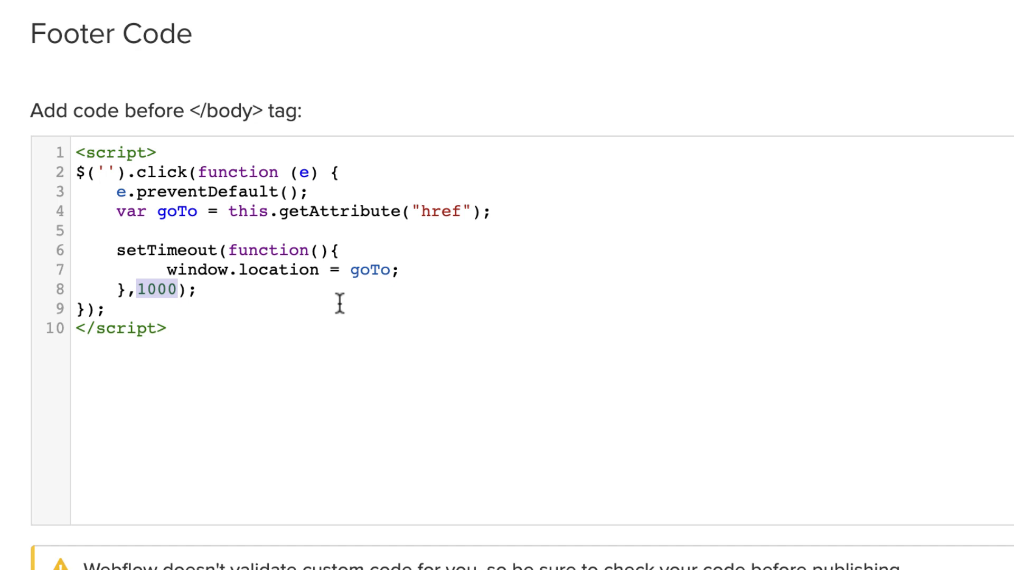
{"action": "left_click_drag", "start_coordinate": [340, 306], "coordinate": [207, 289]}
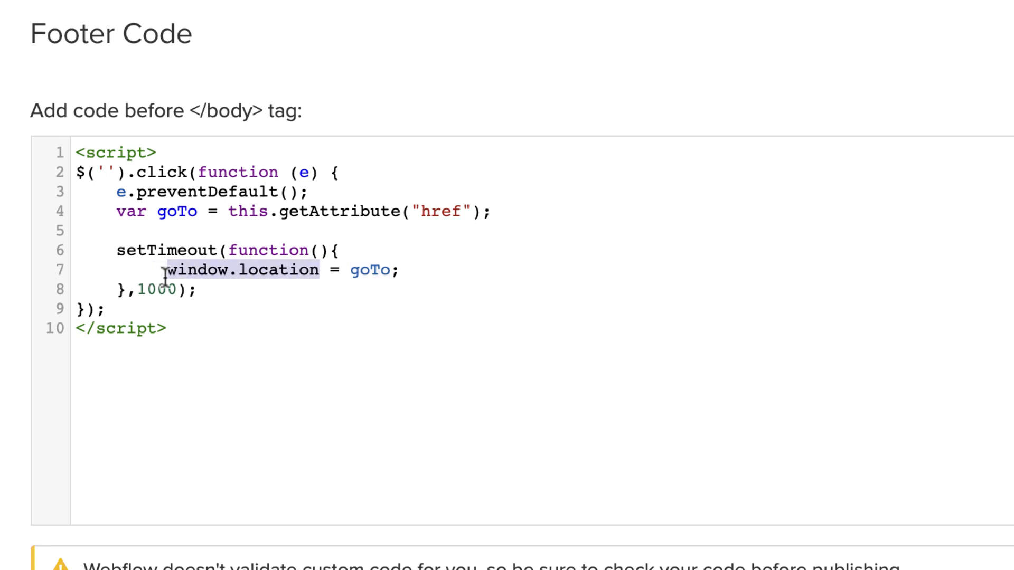
{"action": "mouse_move", "coordinate": [283, 290]}
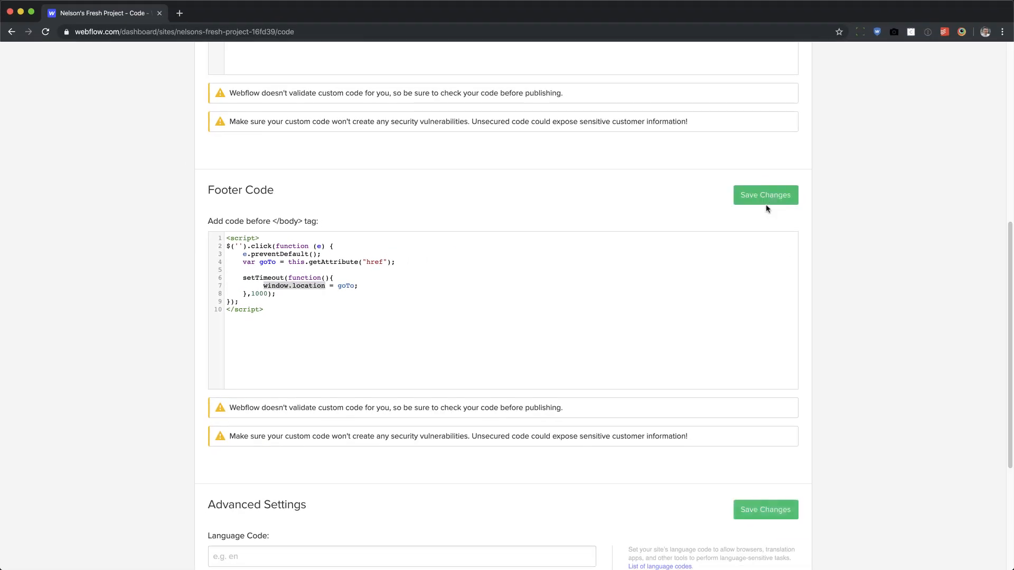
Save the 1000 ms delay footer script and go back to the Designer.
{"action": "left_click", "coordinate": [765, 195]}
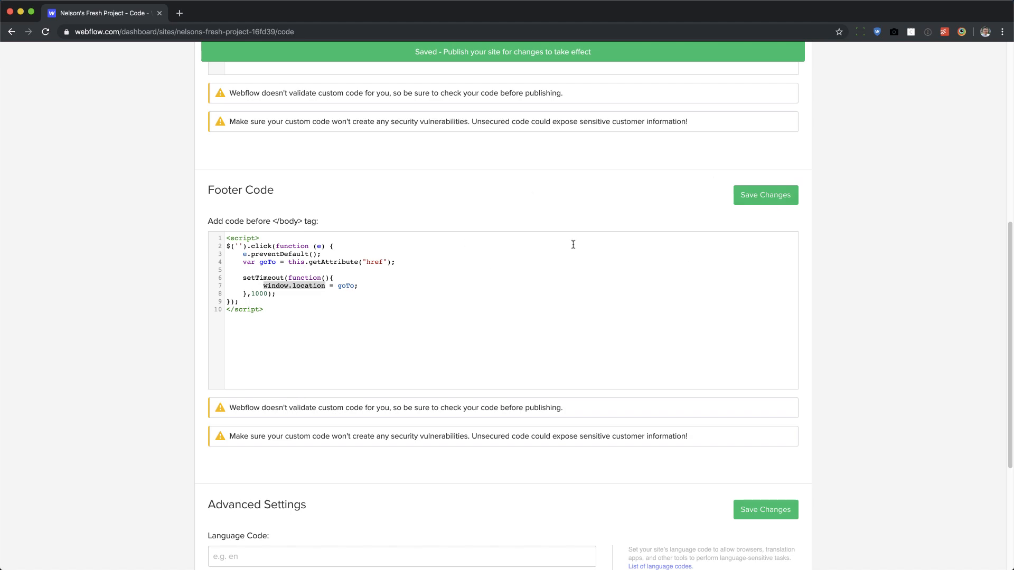
{"action": "scroll", "scroll_direction": "down", "scroll_amount": 3}
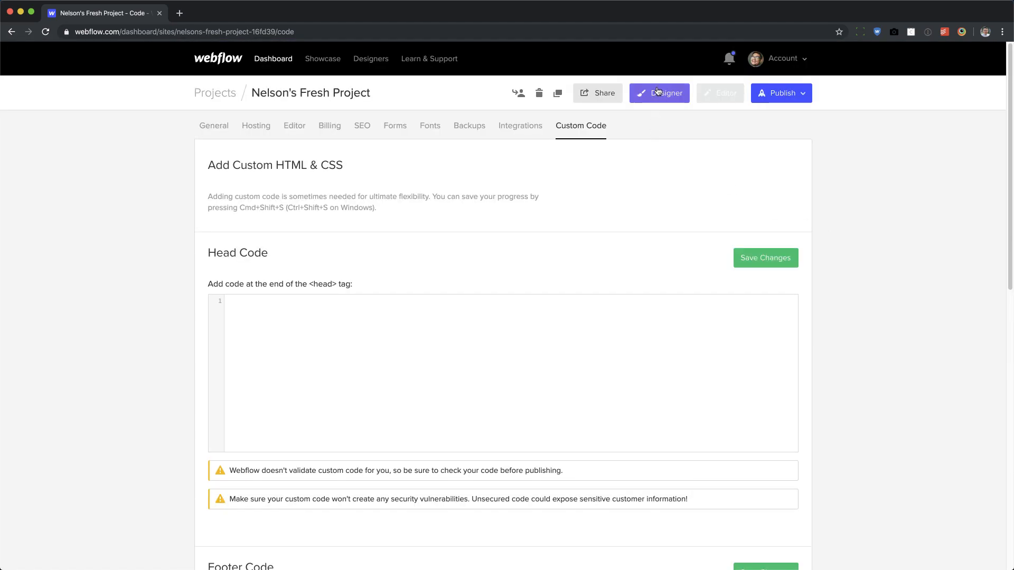
{"action": "left_click", "coordinate": [659, 93]}
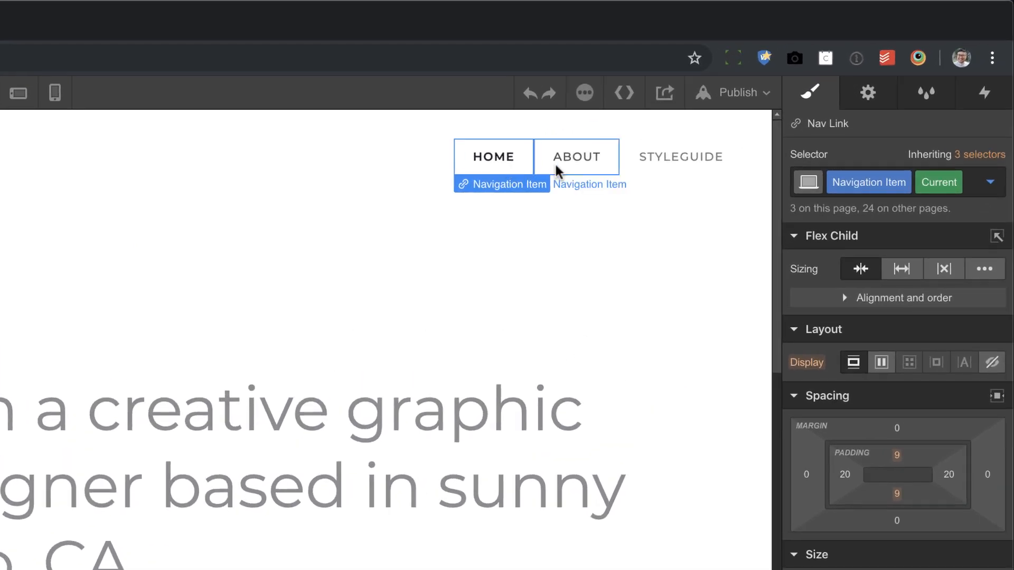
{"action": "mouse_move", "coordinate": [555, 170]}
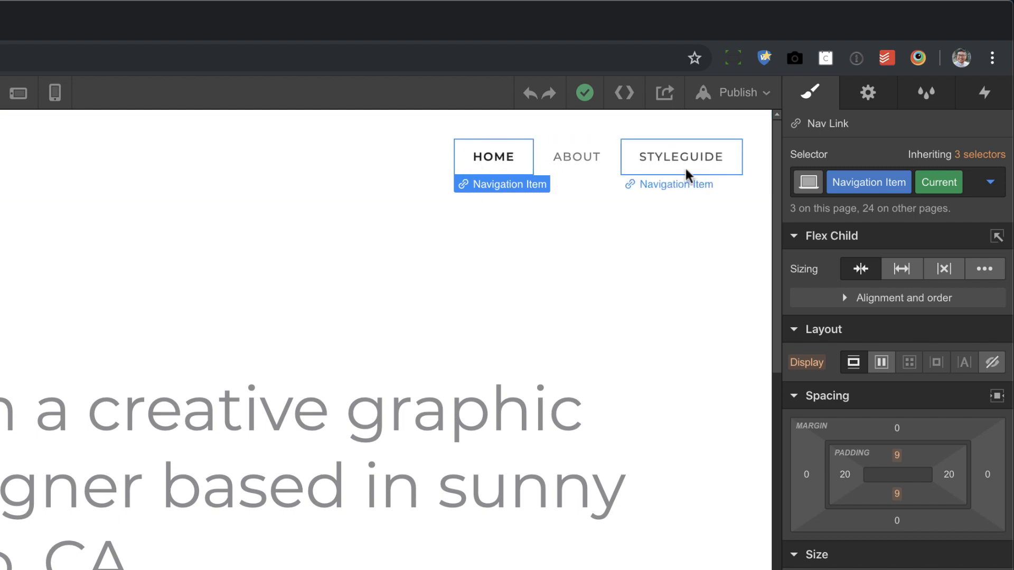
Select a nav link to reveal its Navigation Item class.
{"action": "left_click", "coordinate": [493, 157]}
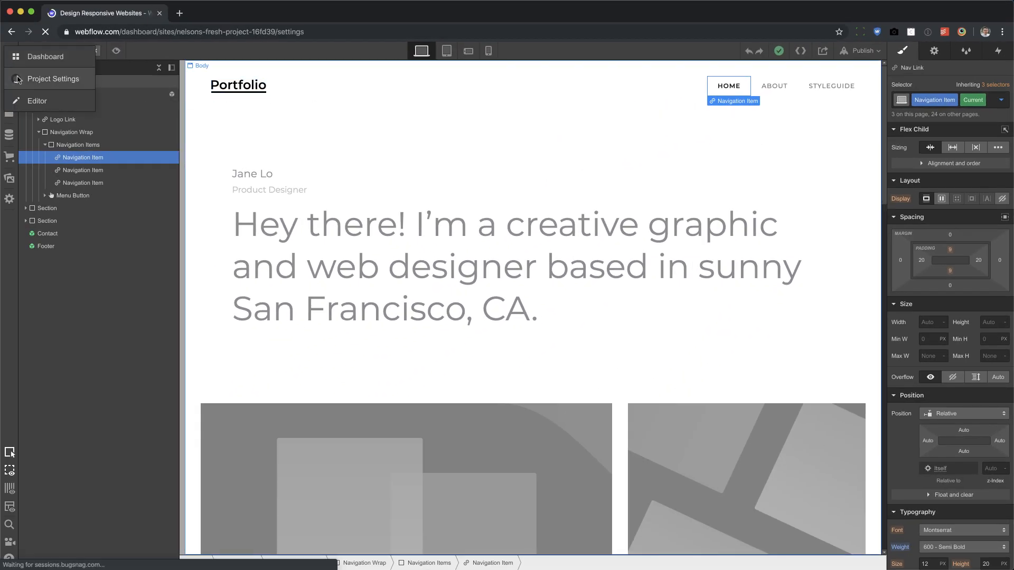
Enter .navigation-item as the footer script's click selector in Custom Code.
{"action": "left_click", "coordinate": [54, 78]}
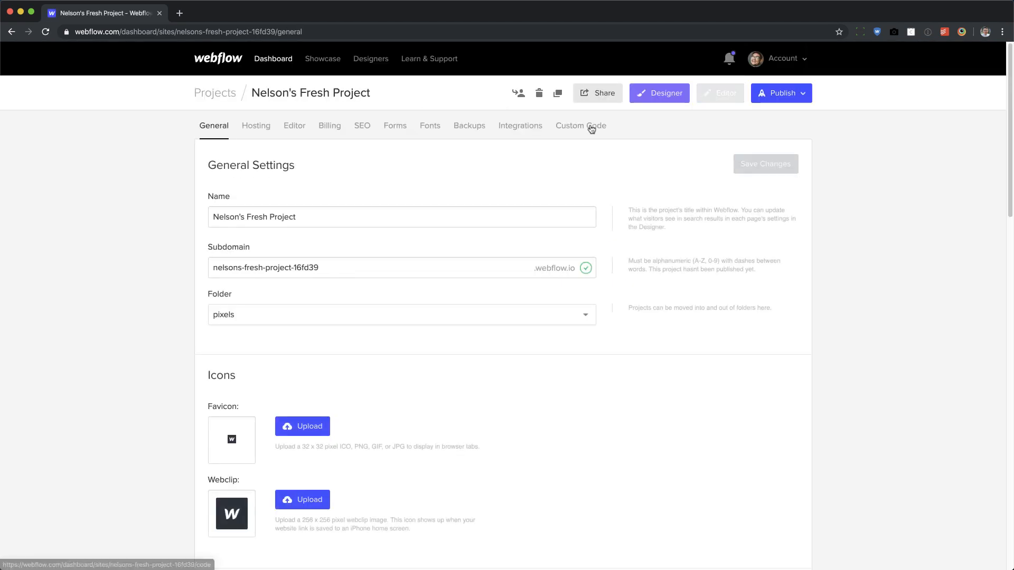
{"action": "left_click", "coordinate": [579, 126]}
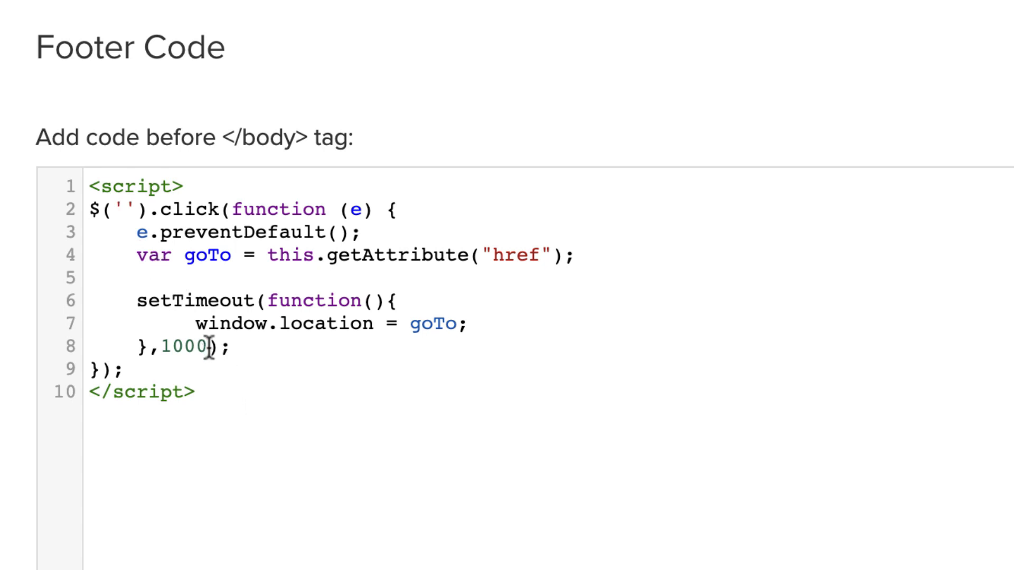
{"action": "type", "text": ".navit"}
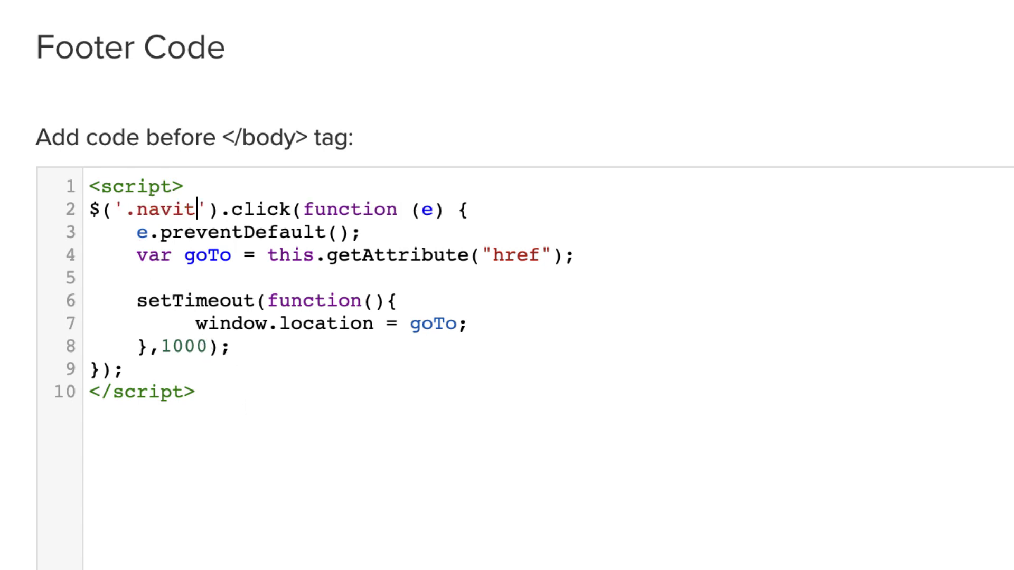
{"action": "key", "text": "Backspace"}
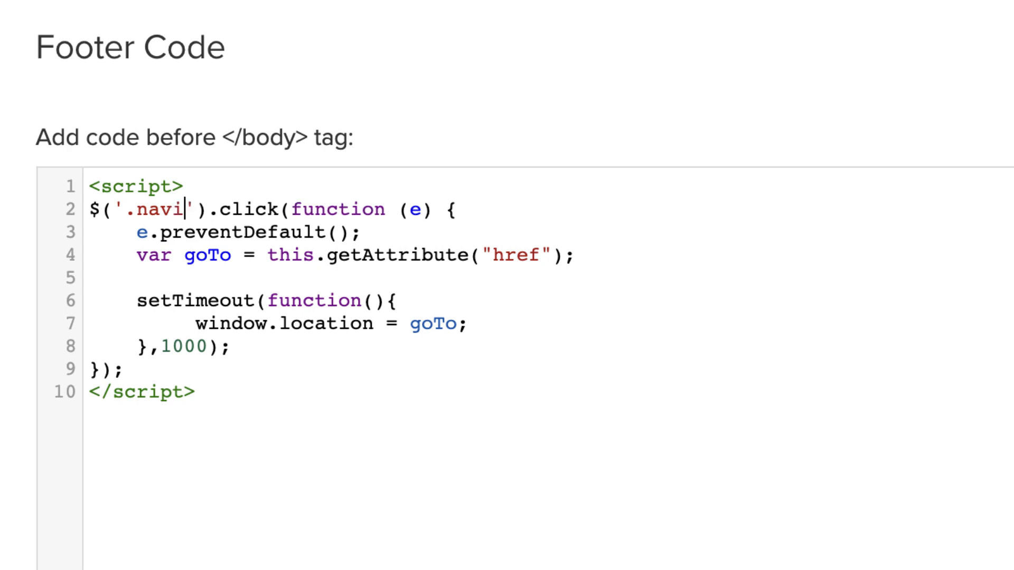
{"action": "type", "text": "gation-item"}
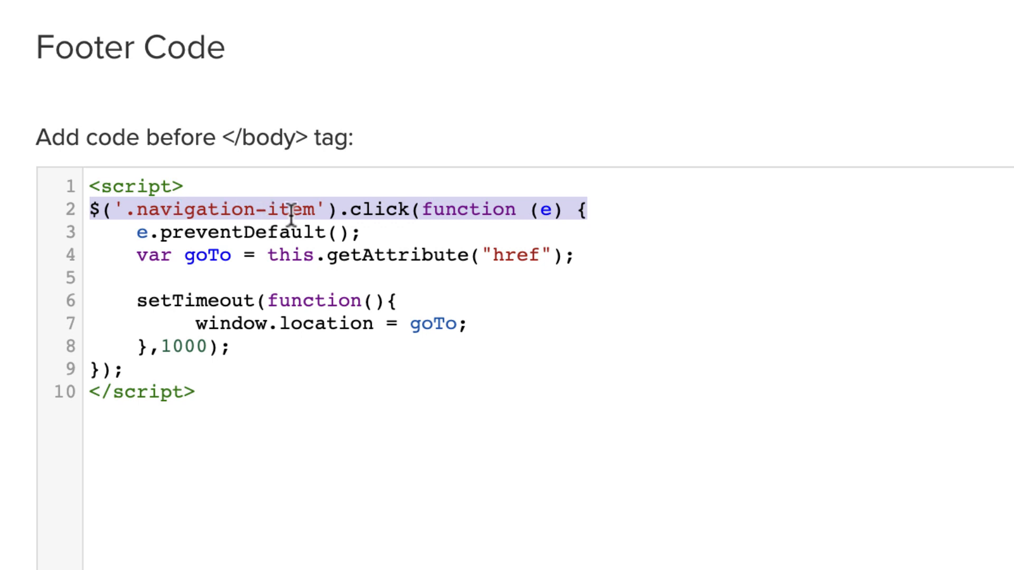
{"action": "left_click_drag", "start_coordinate": [291, 209], "coordinate": [357, 390]}
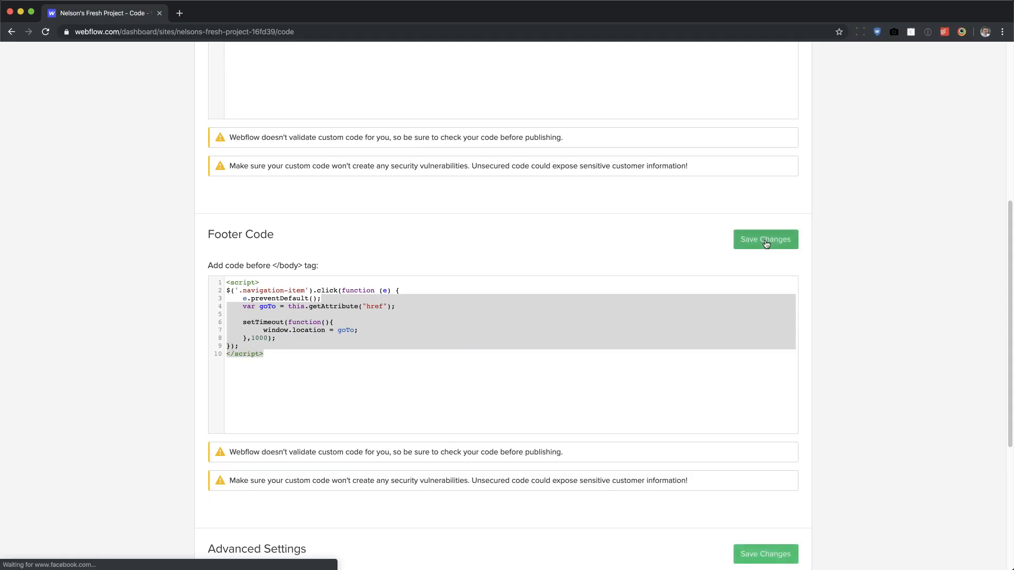
Save the footer script targeting .navigation-item and reopen the Home page Designer.
{"action": "left_click", "coordinate": [765, 239]}
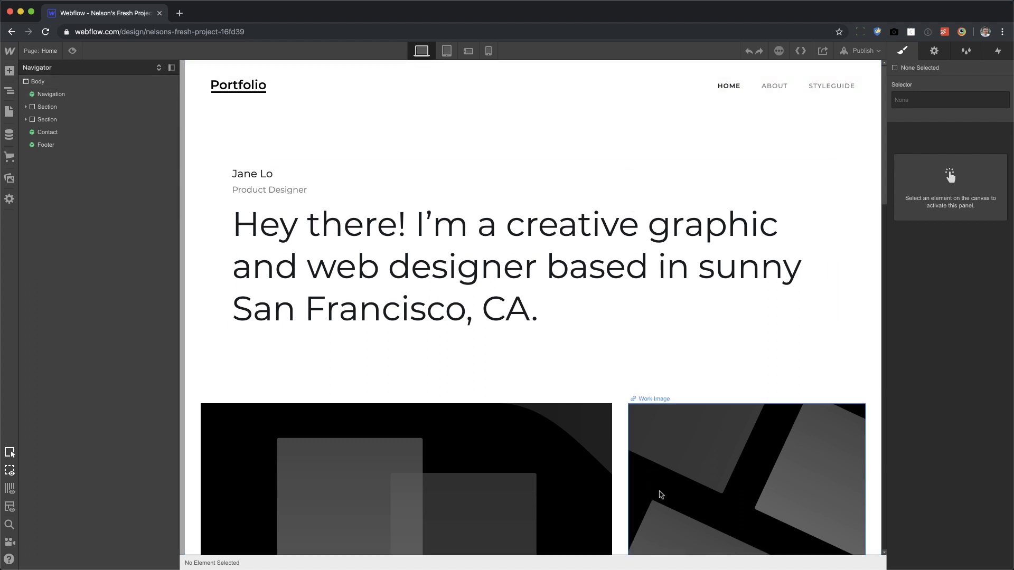
{"action": "mouse_move", "coordinate": [645, 558]}
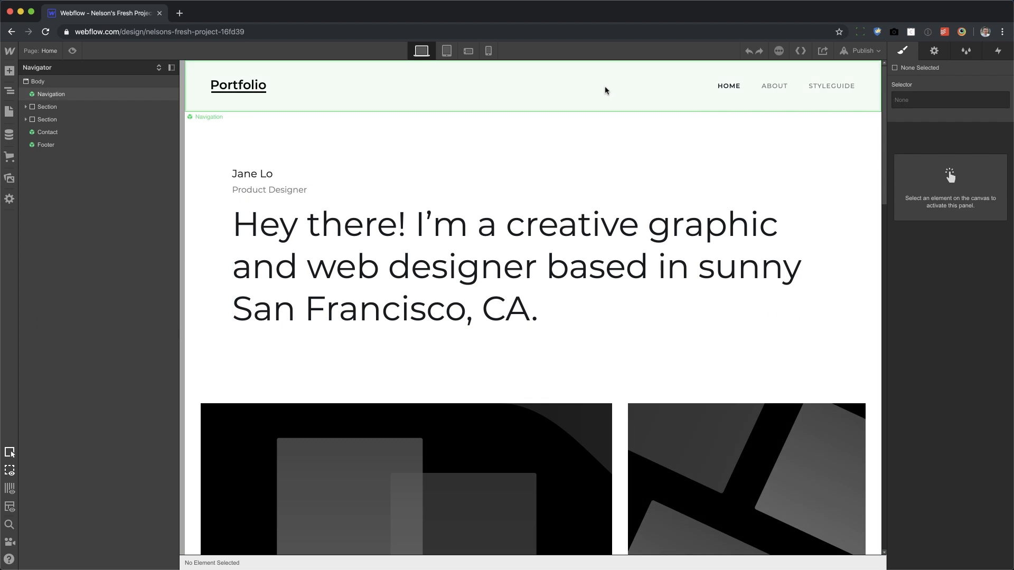
Add an overlay div fixed at top, left, right 0% with z-index 9999.
{"action": "left_click", "coordinate": [9, 69]}
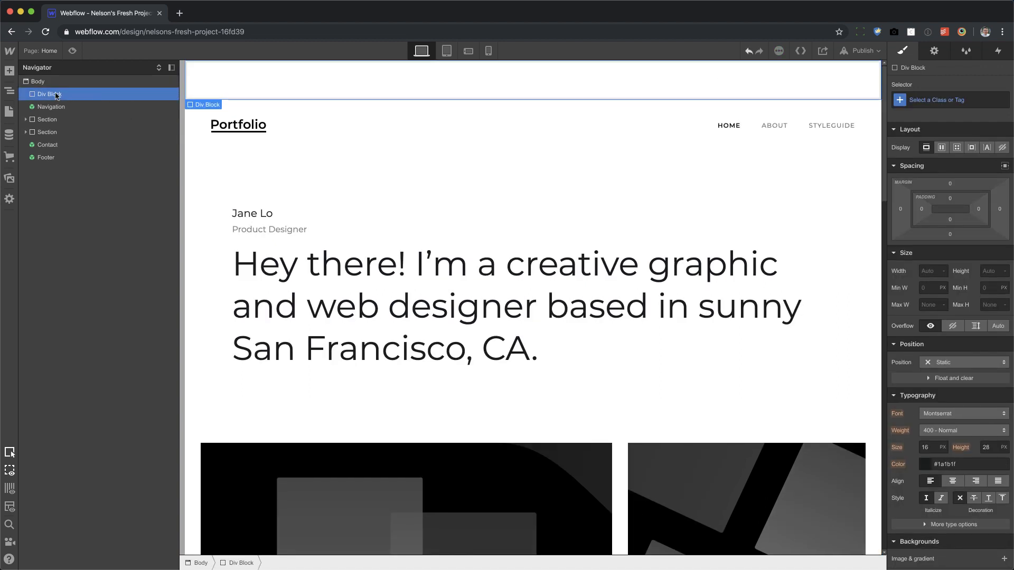
{"action": "left_click", "coordinate": [949, 100]}
{"action": "type", "text": "overlay"}
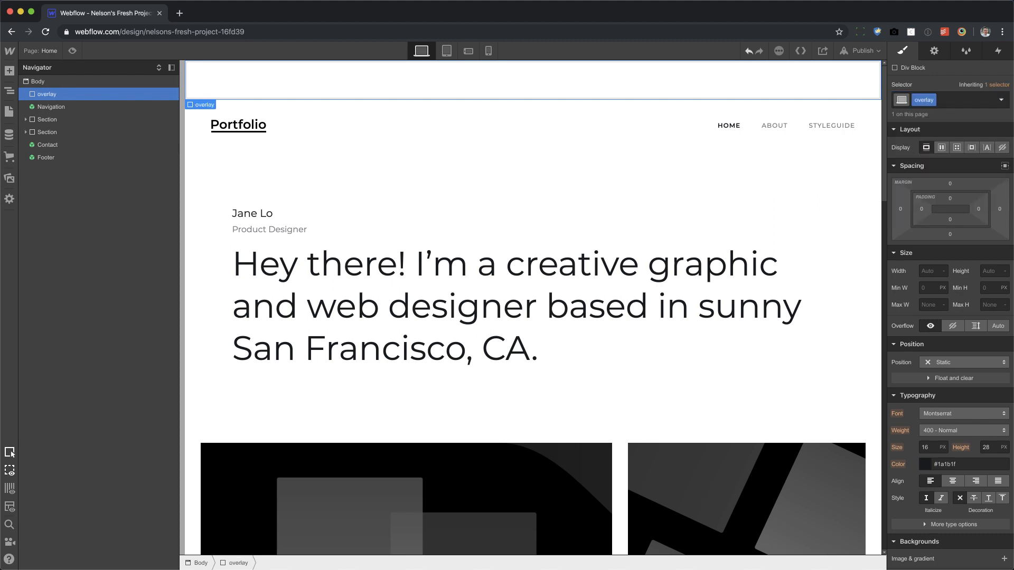
{"action": "mouse_move", "coordinate": [957, 358]}
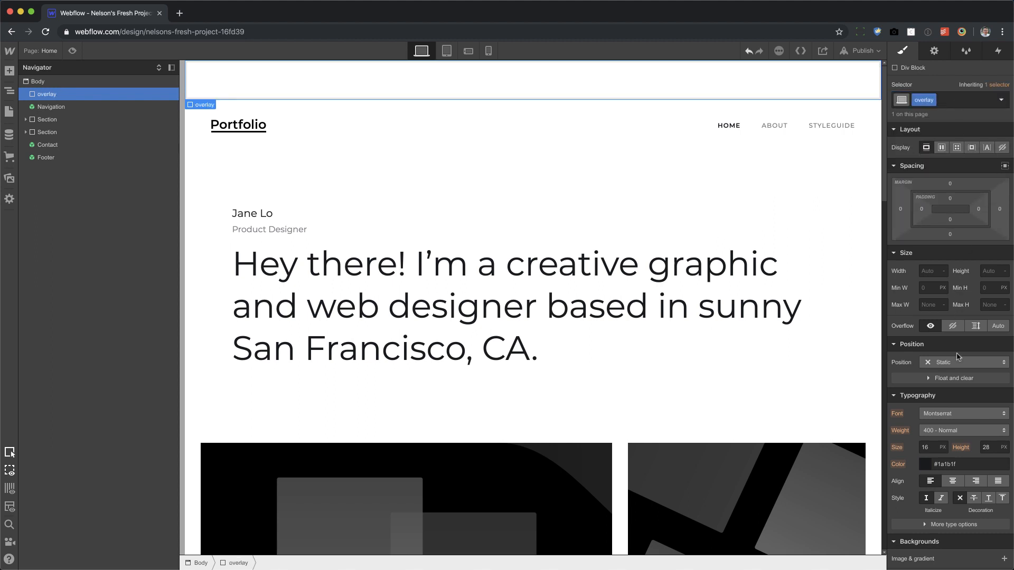
{"action": "left_click", "coordinate": [964, 362]}
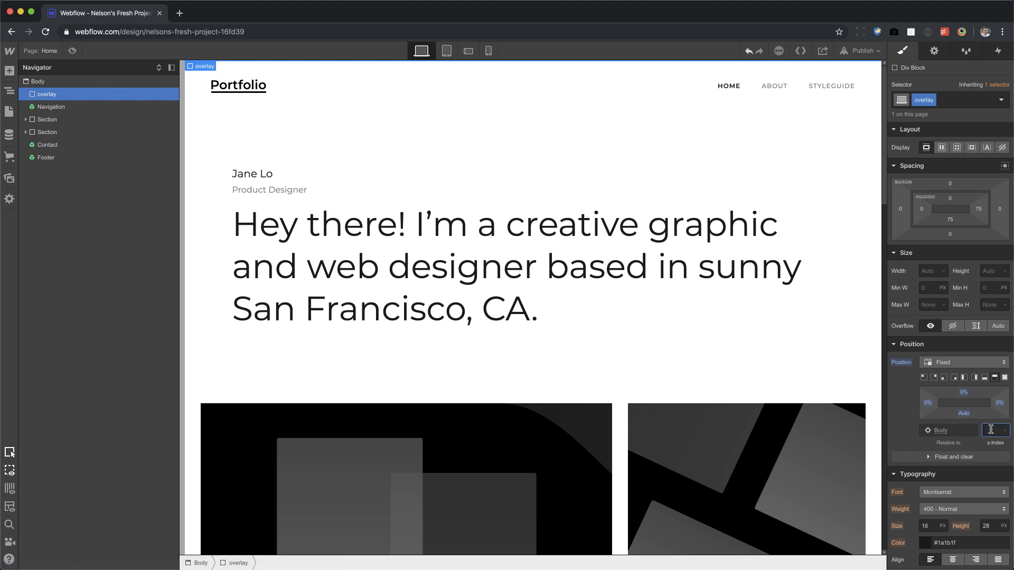
{"action": "type", "text": "9999"}
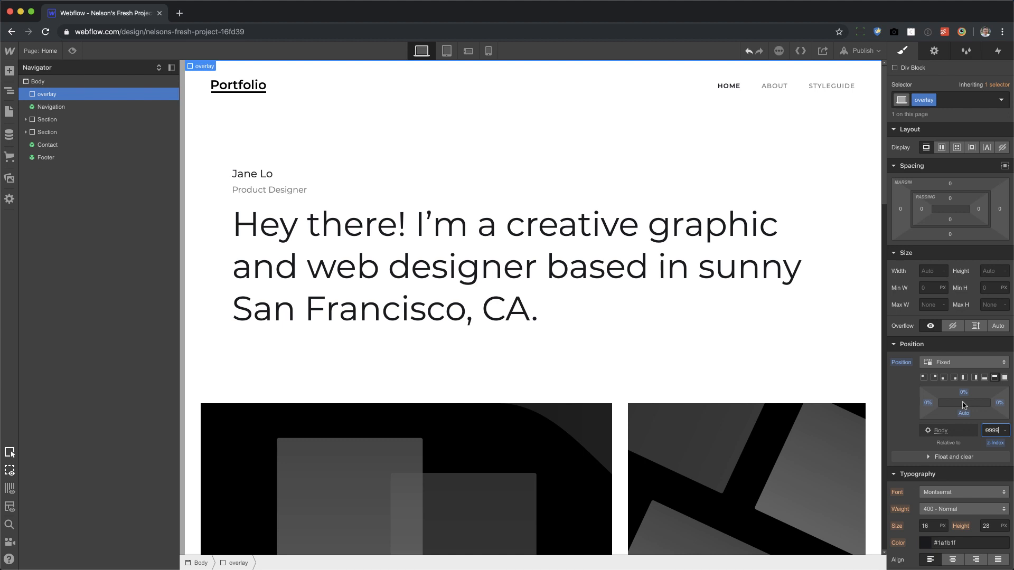
{"action": "mouse_move", "coordinate": [952, 325]}
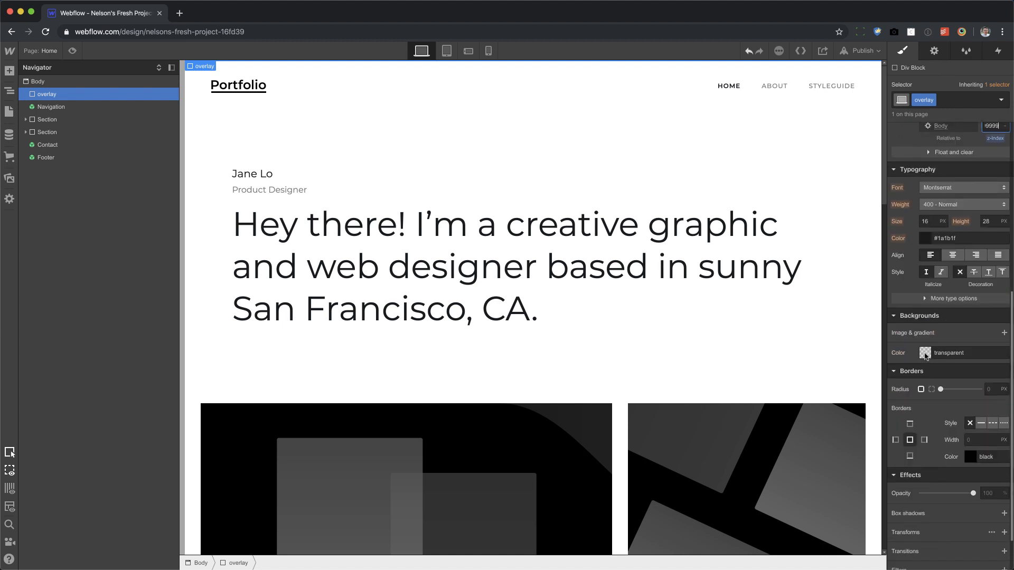
Set the overlay background color to translucent blue rgba(0, 153, 255, 0.43).
{"action": "left_click", "coordinate": [910, 353]}
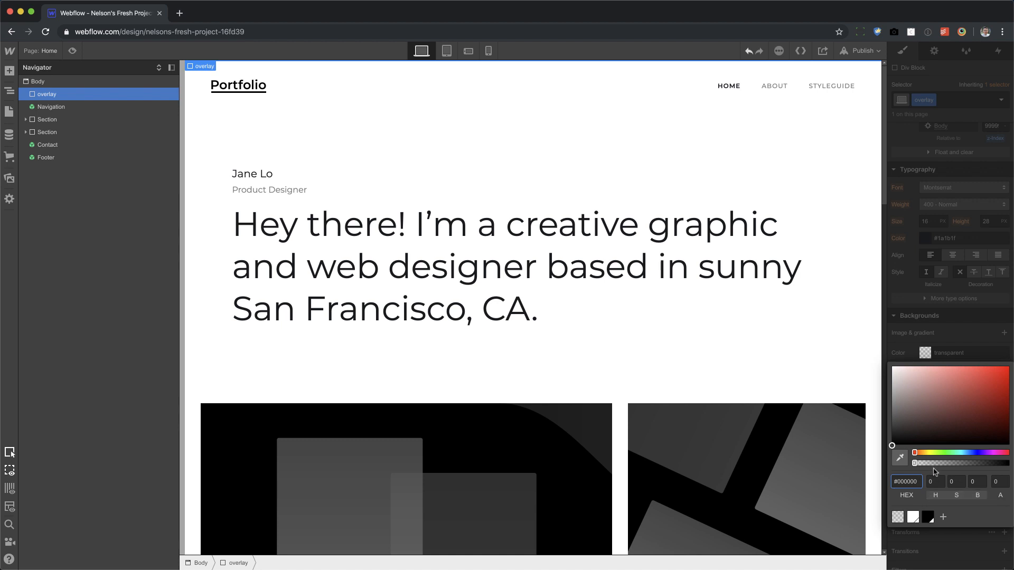
{"action": "left_click", "coordinate": [968, 421]}
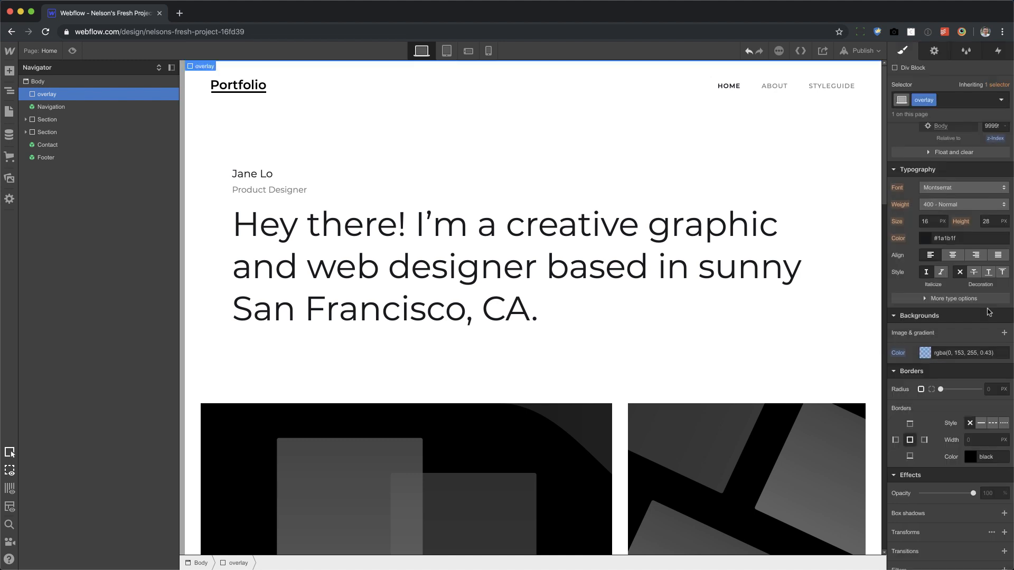
{"action": "left_click", "coordinate": [899, 352]}
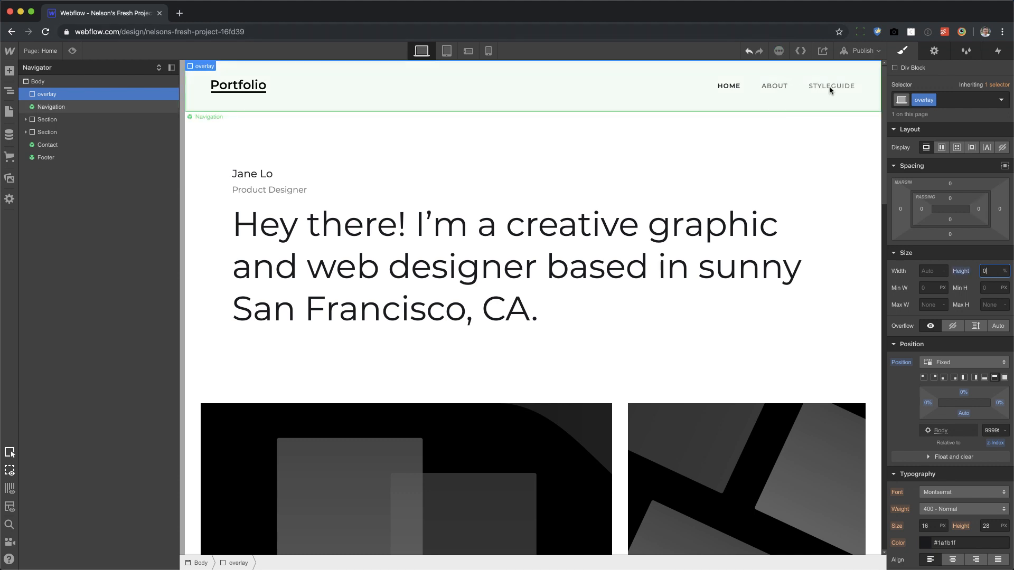
Preview overlay heights of 10%, 100% and 70%, then set height to 0.
{"action": "type", "text": "10"}
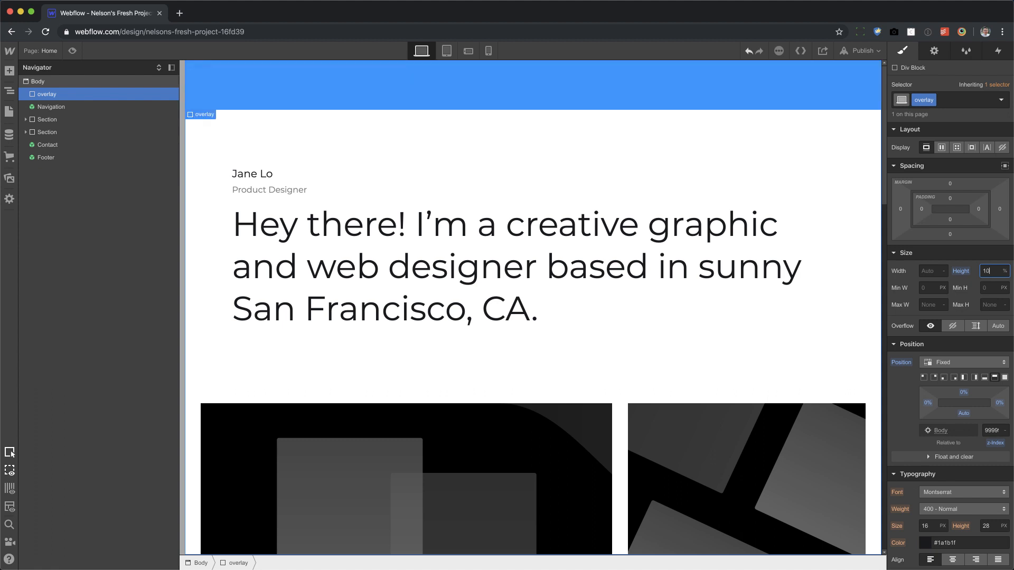
{"action": "type", "text": "100"}
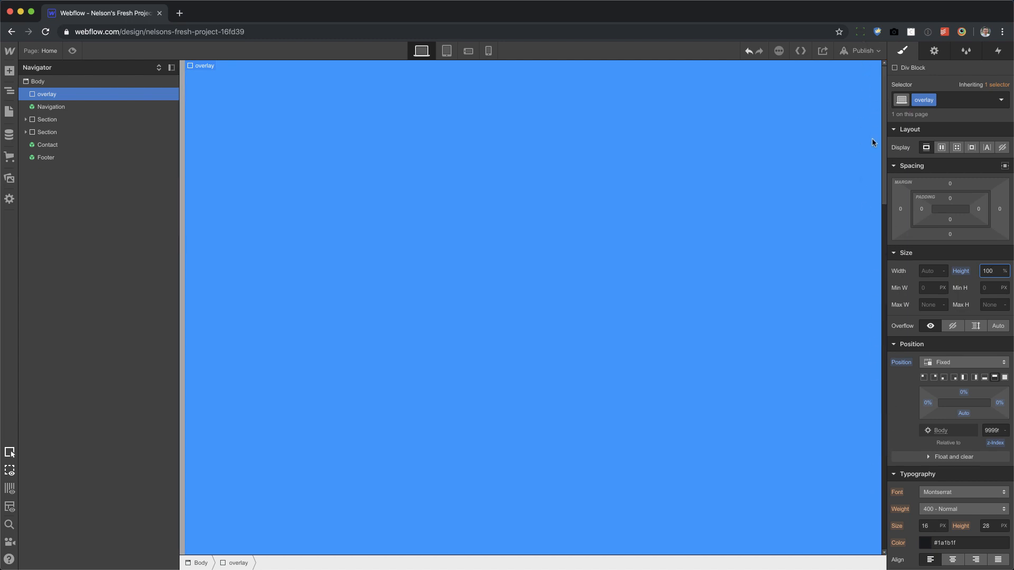
{"action": "type", "text": "70"}
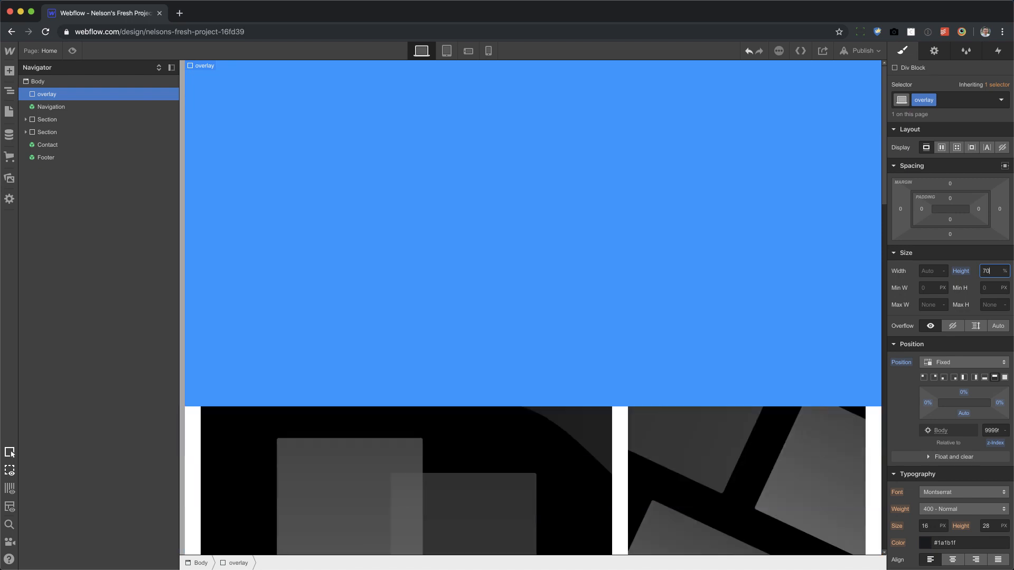
{"action": "type", "text": "0"}
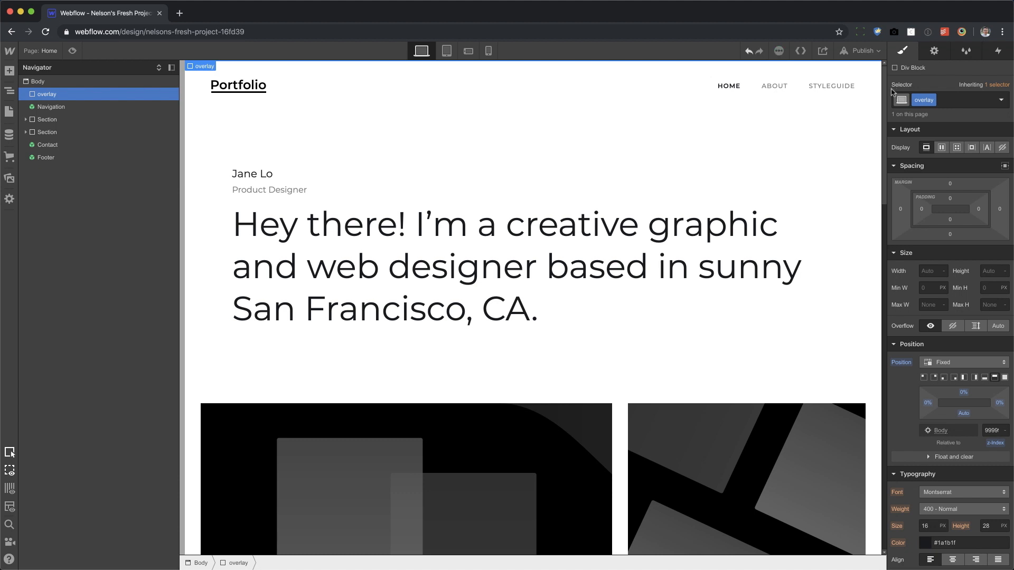
Enter the Navigation symbol and select its HOME nav link.
{"action": "left_click", "coordinate": [50, 106]}
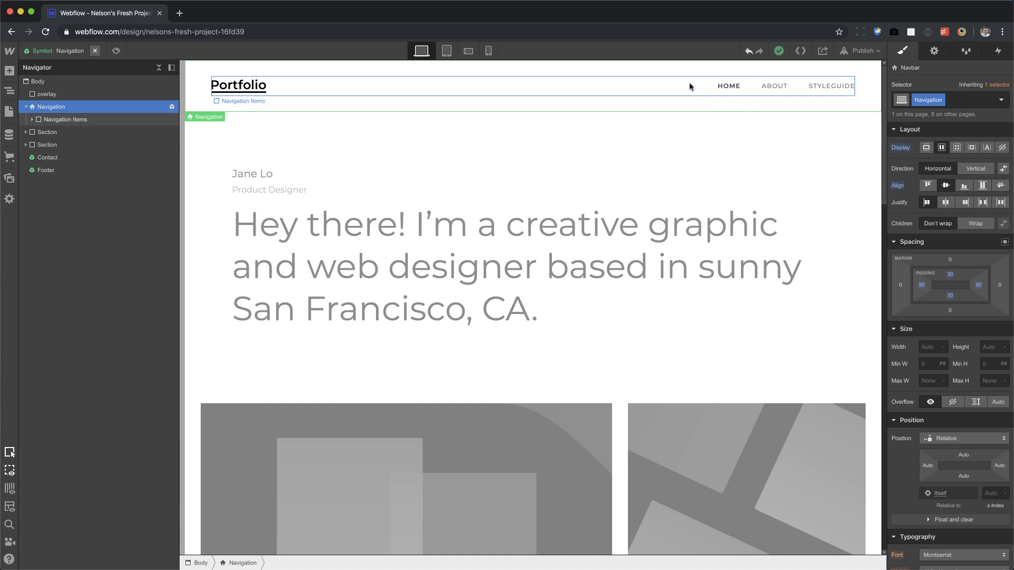
{"action": "left_click", "coordinate": [729, 85]}
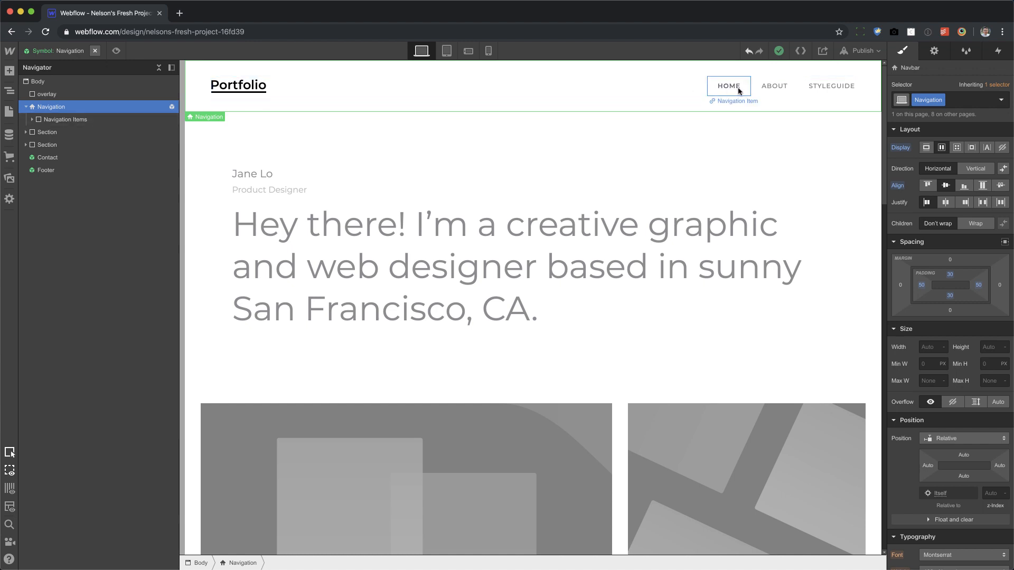
{"action": "left_click", "coordinate": [729, 85]}
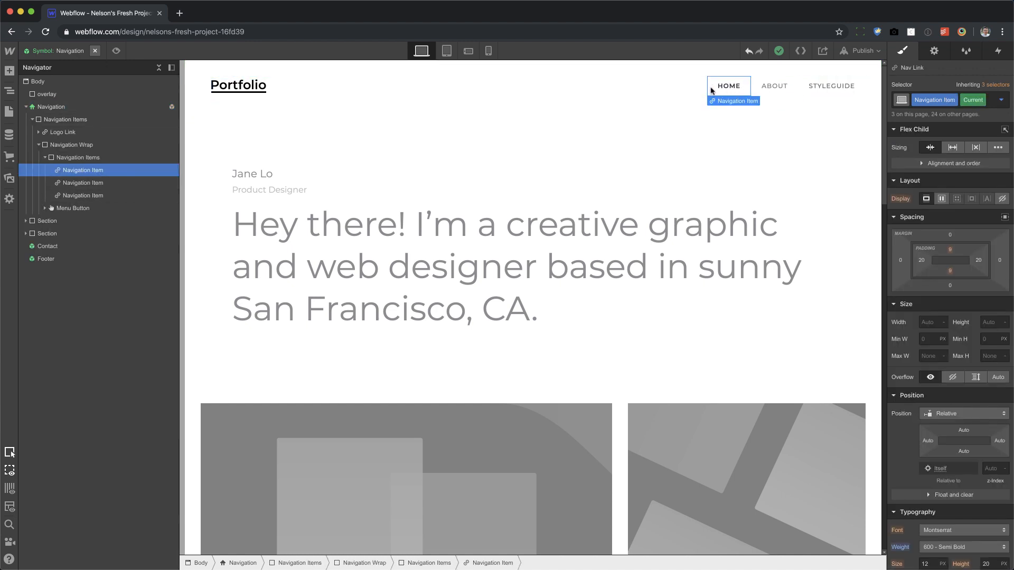
Give the Home link a mouse-click trigger that starts a new timed animation named outro.
{"action": "left_click", "coordinate": [997, 51]}
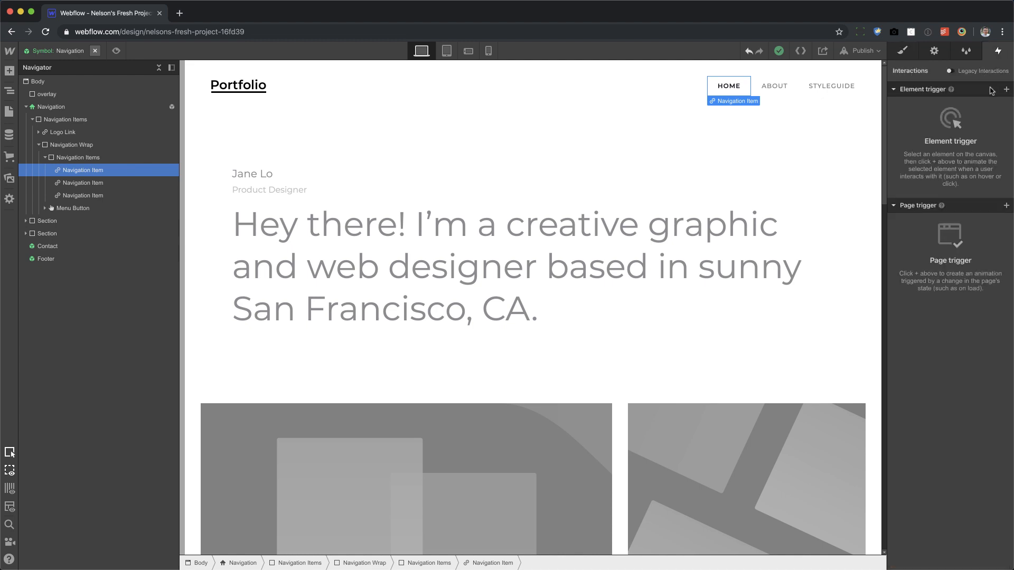
{"action": "left_click", "coordinate": [1006, 89]}
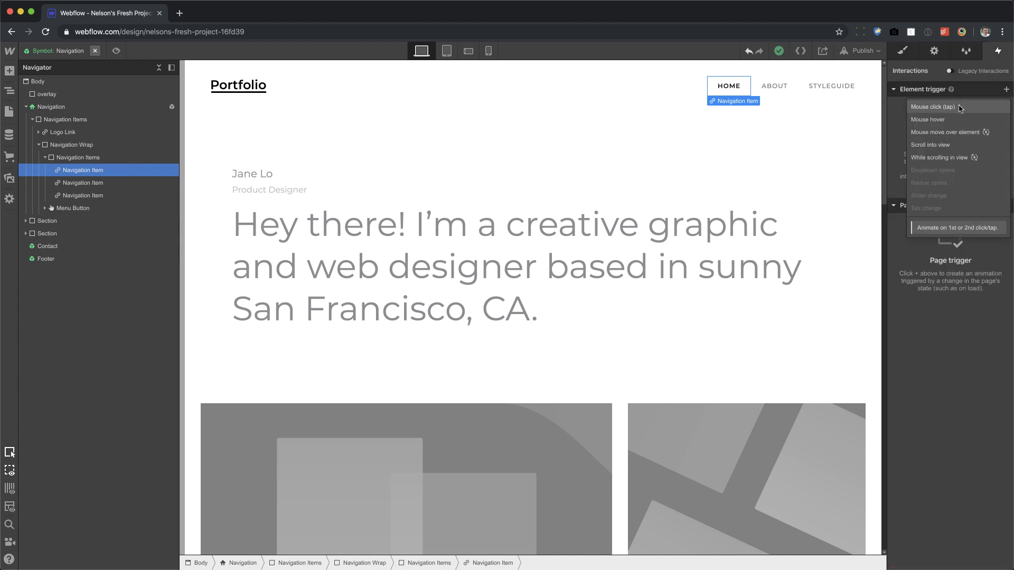
{"action": "left_click", "coordinate": [932, 106]}
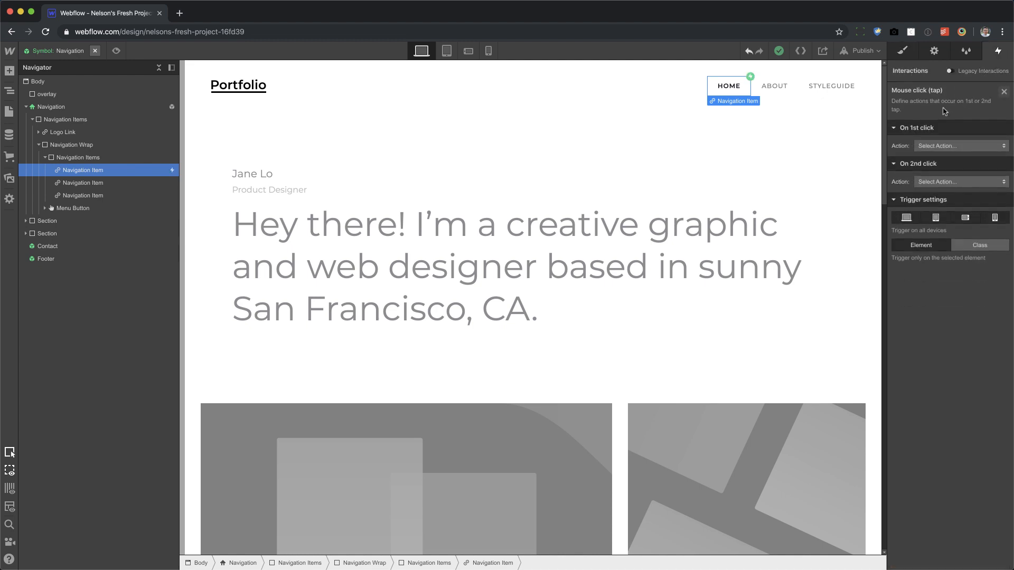
{"action": "left_click", "coordinate": [944, 145]}
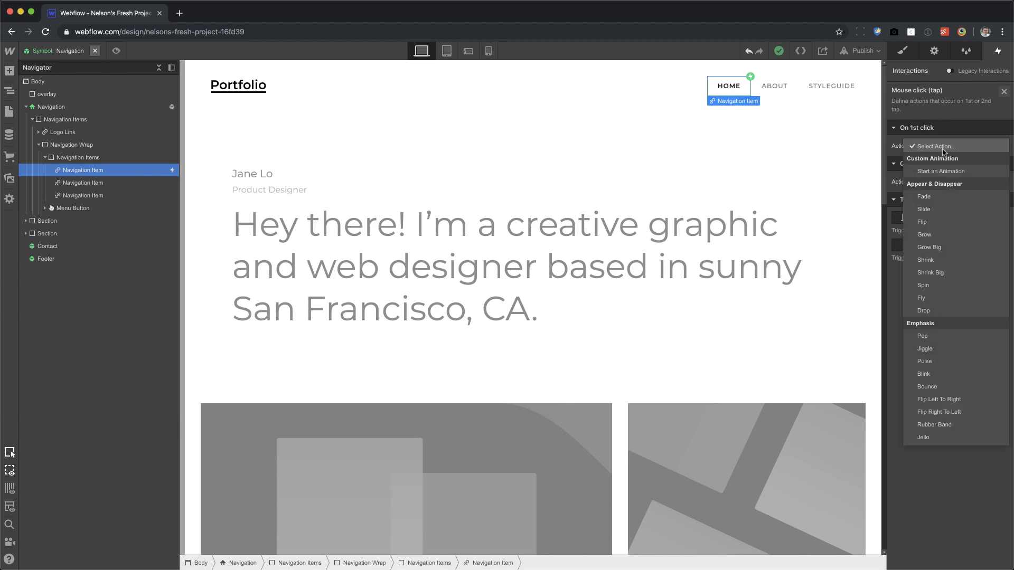
{"action": "left_click", "coordinate": [941, 172]}
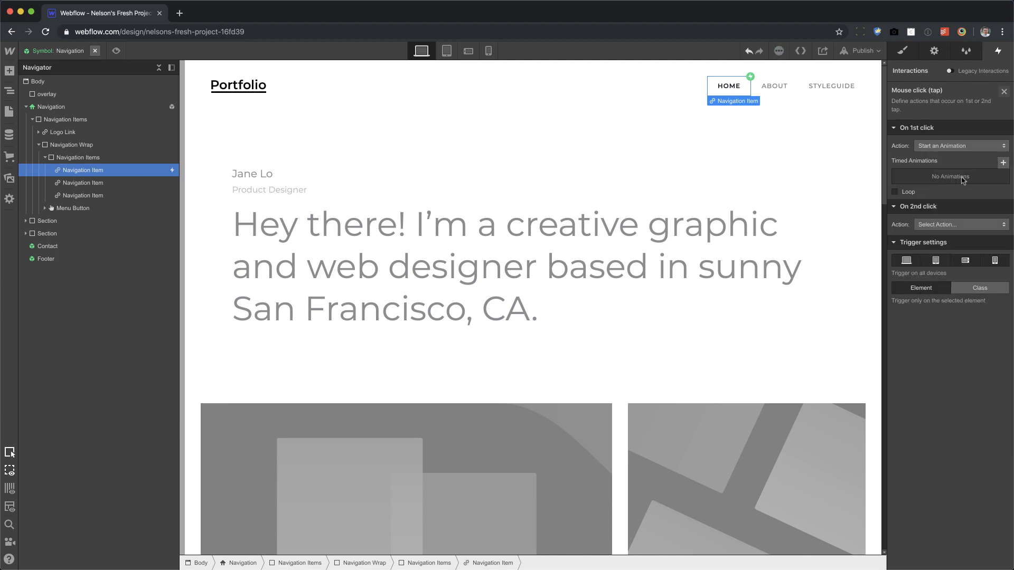
{"action": "mouse_move", "coordinate": [1005, 164]}
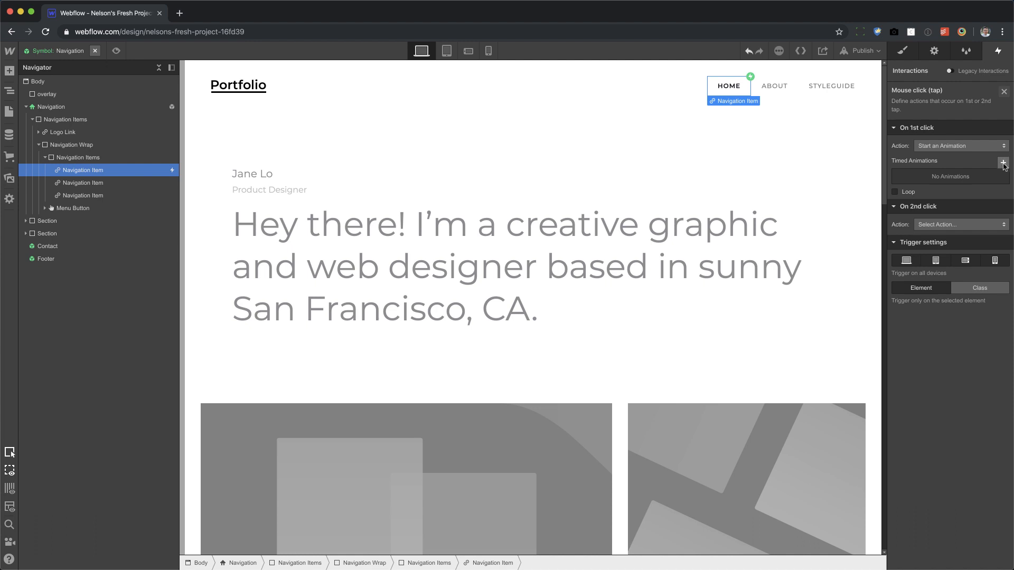
{"action": "left_click", "coordinate": [1006, 162]}
{"action": "type", "text": "outro"}
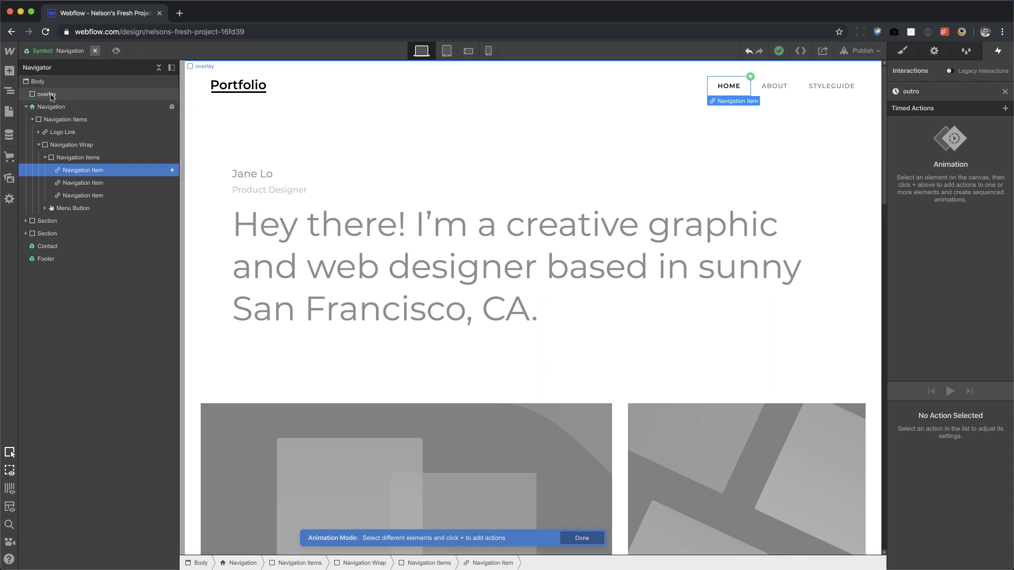
{"action": "left_click", "coordinate": [580, 538]}
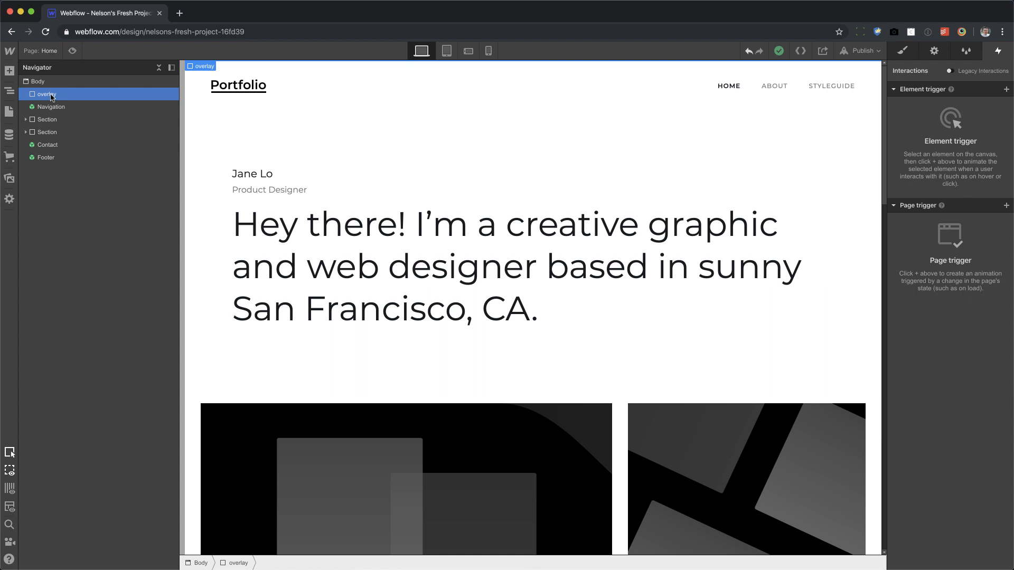
{"action": "left_click", "coordinate": [443, 265]}
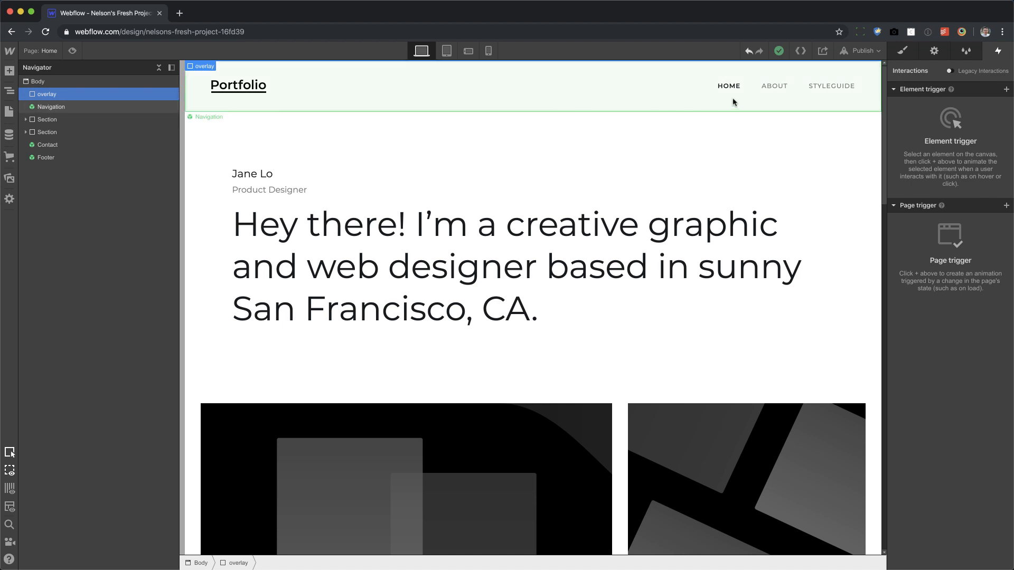
{"action": "left_click", "coordinate": [728, 86]}
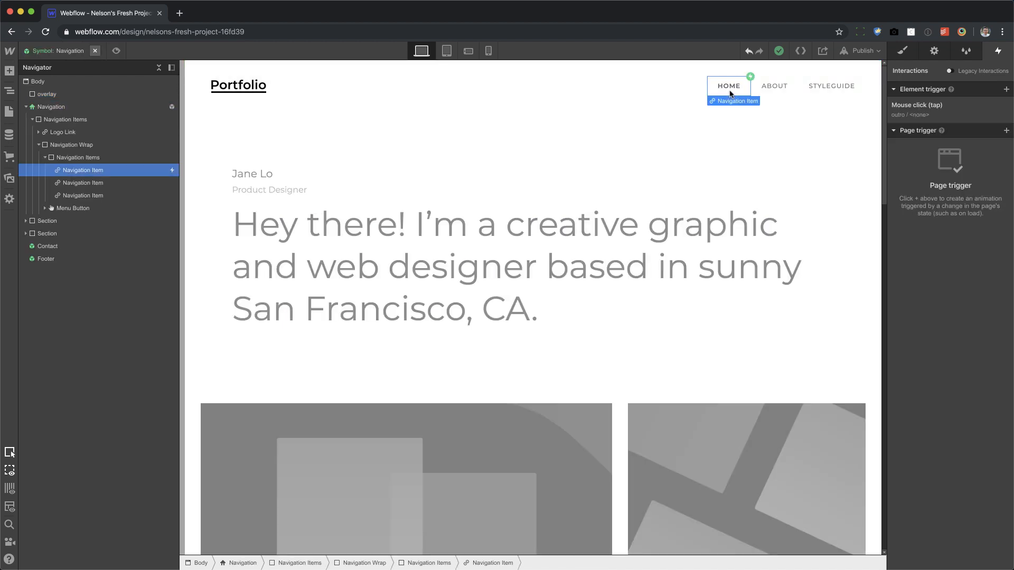
{"action": "left_click", "coordinate": [916, 105]}
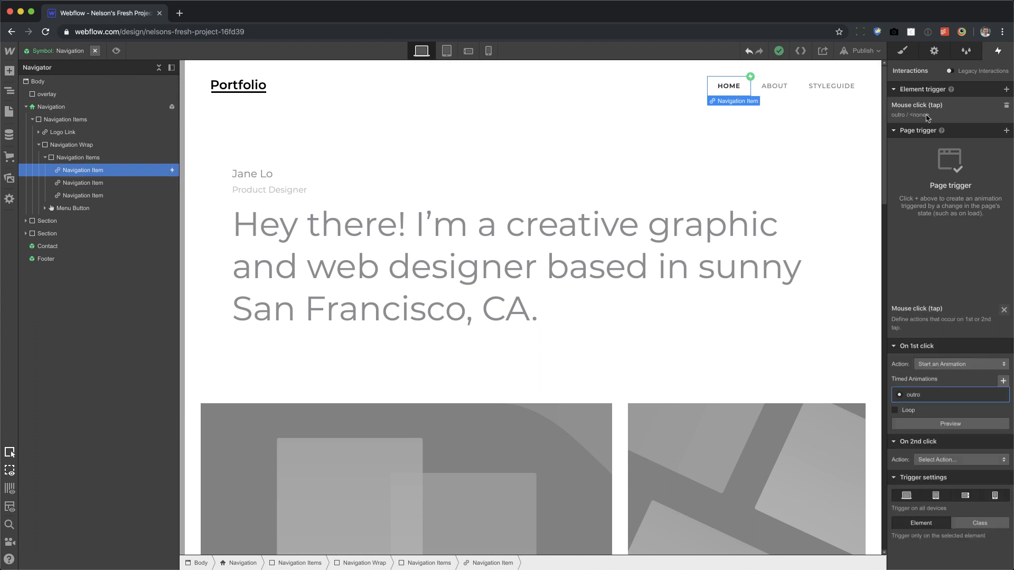
{"action": "left_click", "coordinate": [912, 394]}
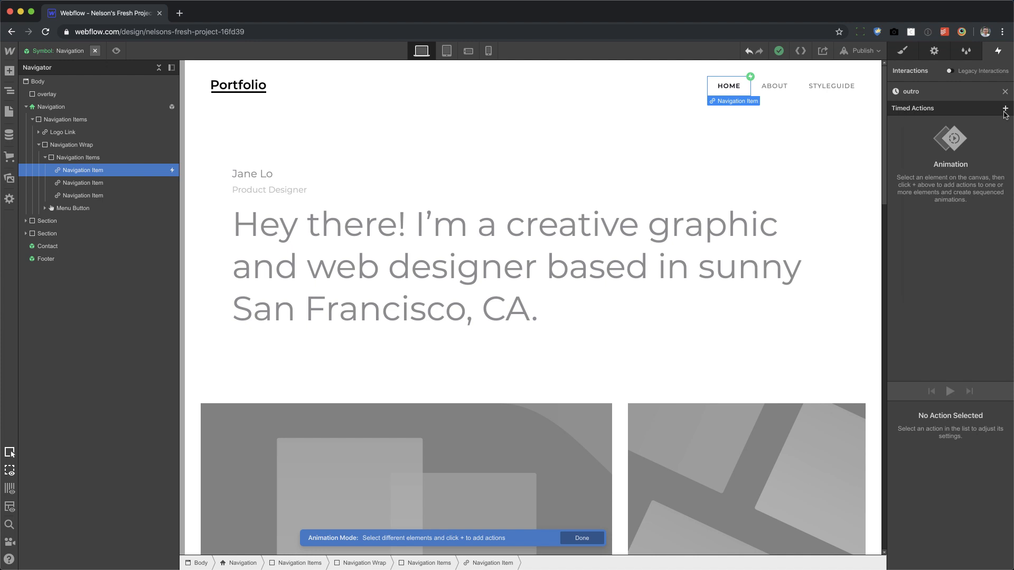
Add a first Size step to outro that sets the Navigation Item's height to 0%.
{"action": "left_click", "coordinate": [1006, 107]}
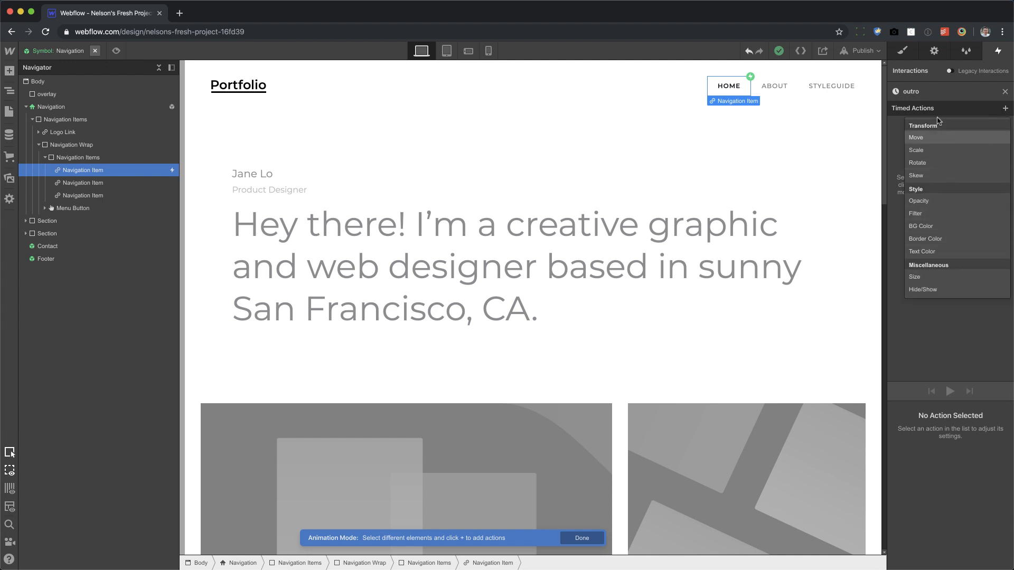
{"action": "left_click", "coordinate": [916, 277]}
{"action": "type", "text": "0"}
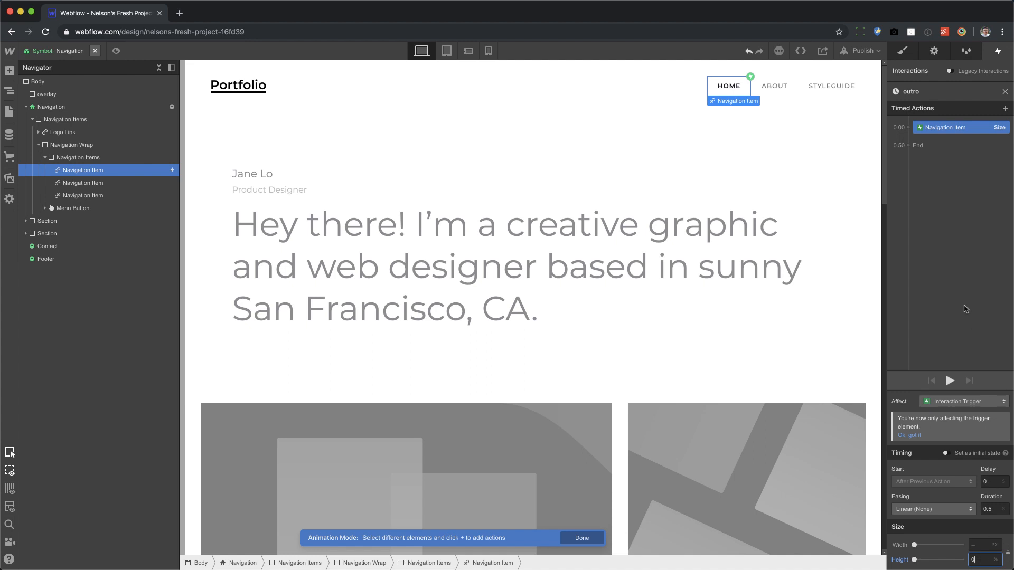
{"action": "mouse_move", "coordinate": [977, 459]}
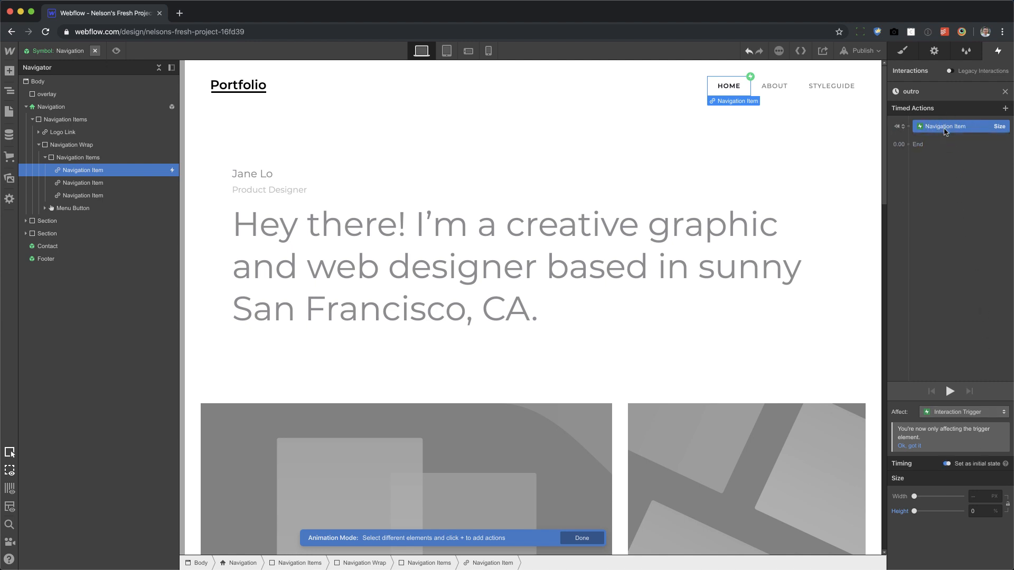
Retarget outro's first size step from the Navigation Item to the overlay class.
{"action": "left_click", "coordinate": [946, 127]}
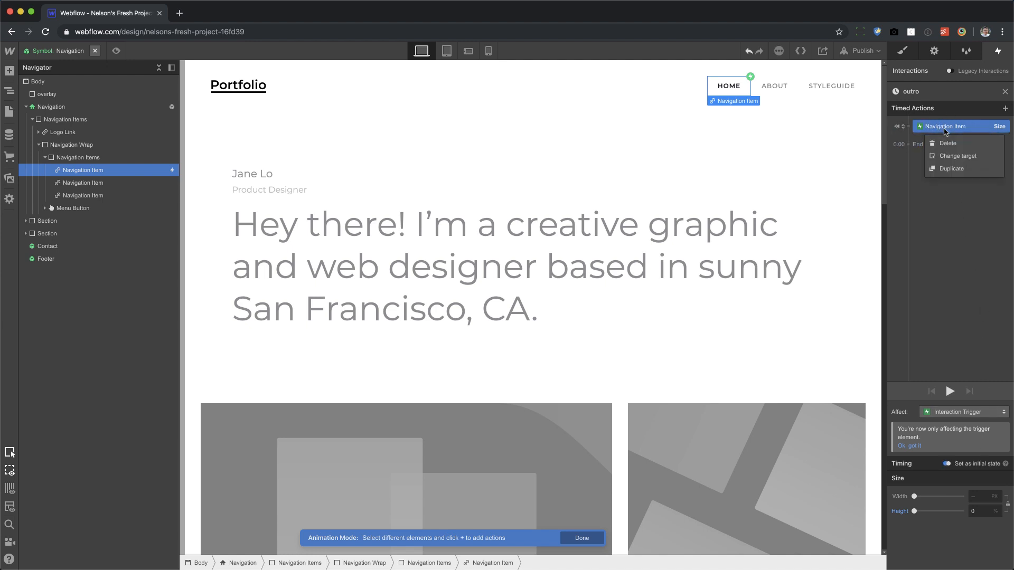
{"action": "left_click", "coordinate": [958, 156]}
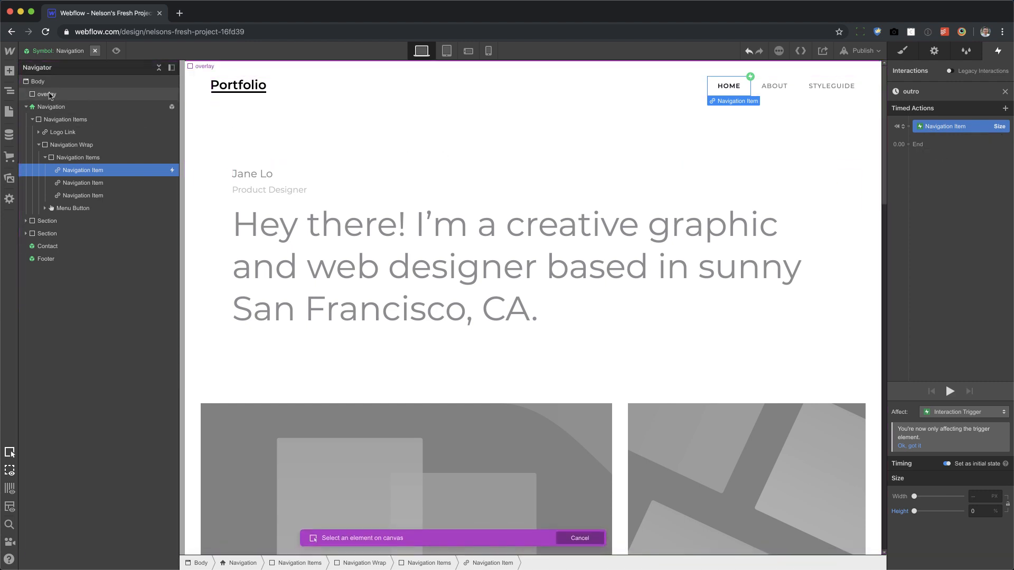
{"action": "left_click", "coordinate": [205, 65]}
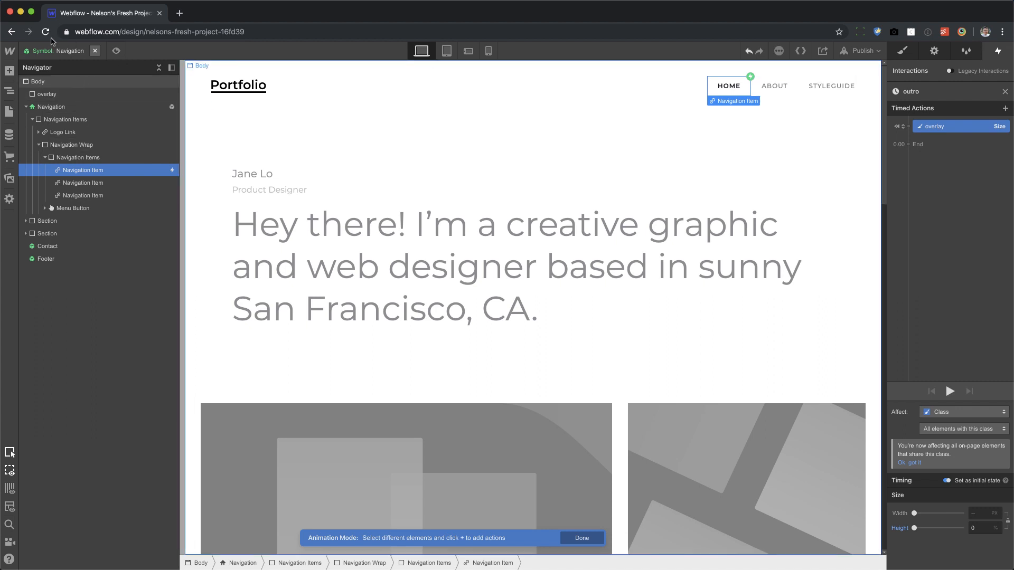
{"action": "mouse_move", "coordinate": [75, 65]}
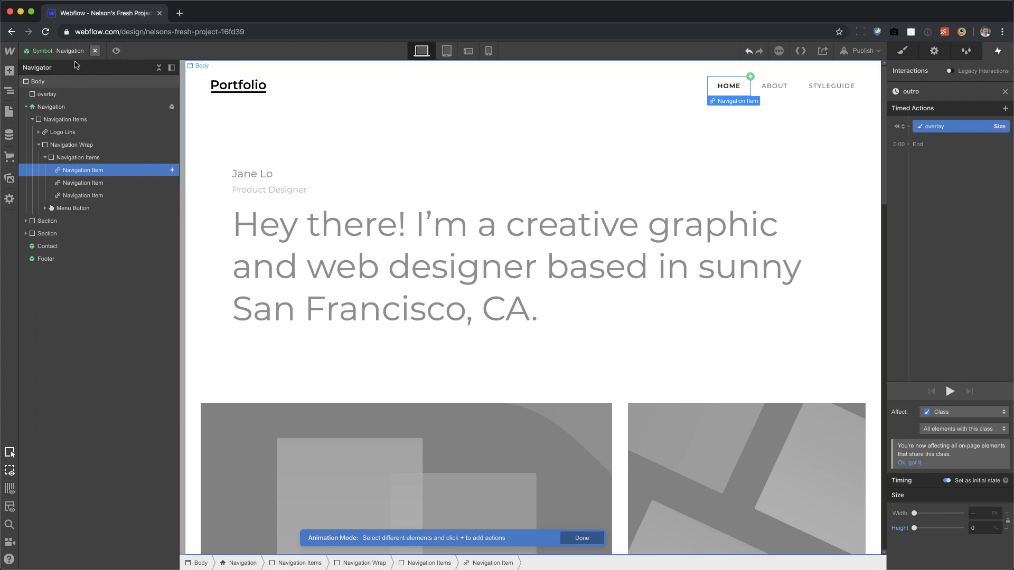
{"action": "mouse_move", "coordinate": [912, 157]}
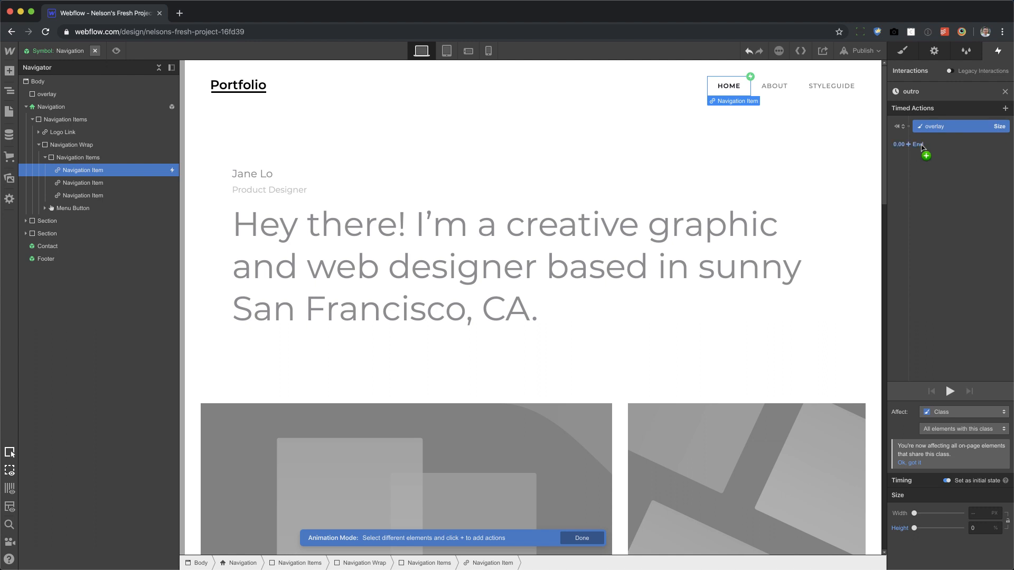
Add a second size step growing the overlay to 100% over 0.9 s, easing In Out Quint.
{"action": "left_click", "coordinate": [909, 144]}
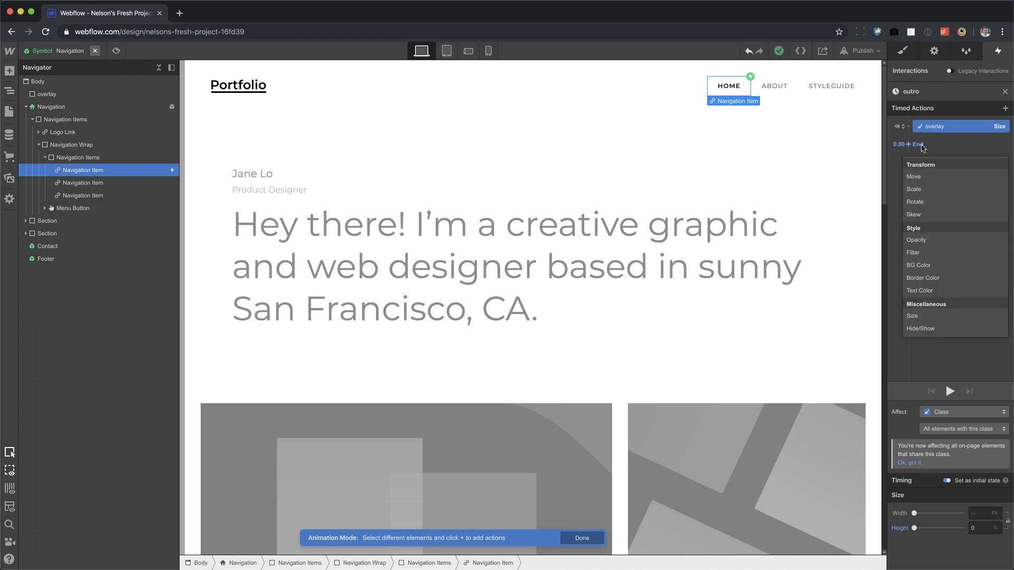
{"action": "left_click", "coordinate": [912, 317]}
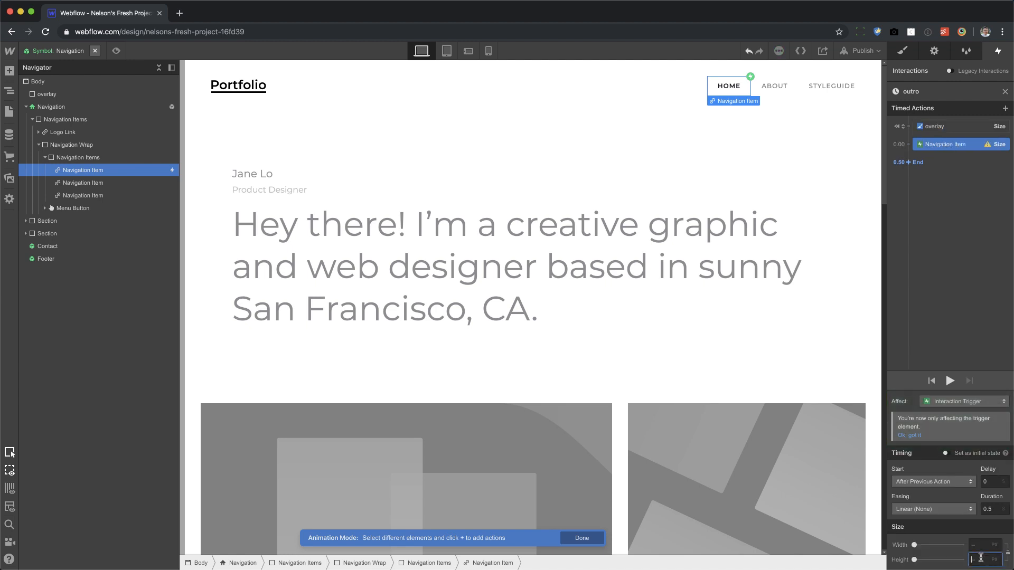
{"action": "type", "text": "100"}
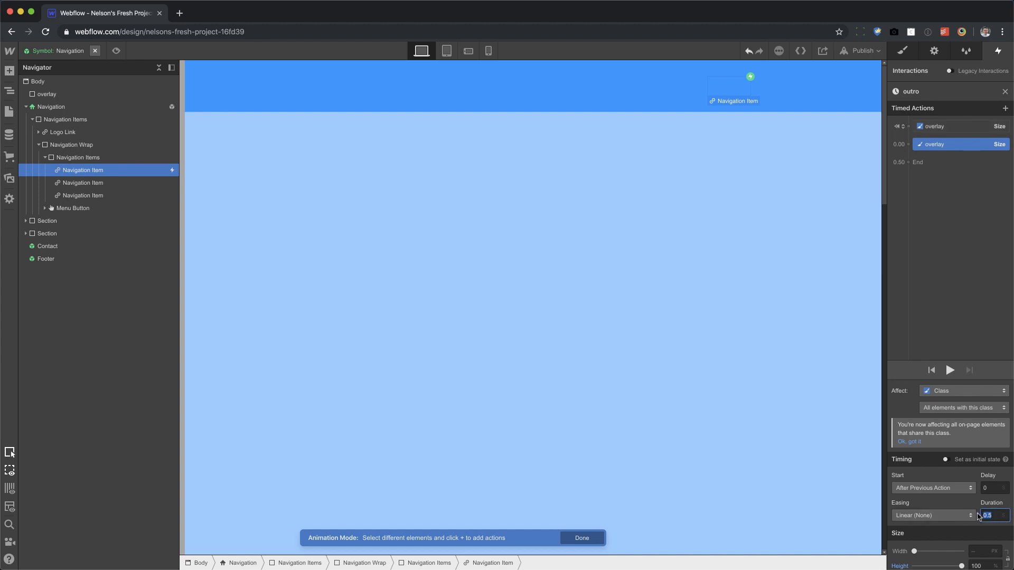
{"action": "type", "text": "0.9"}
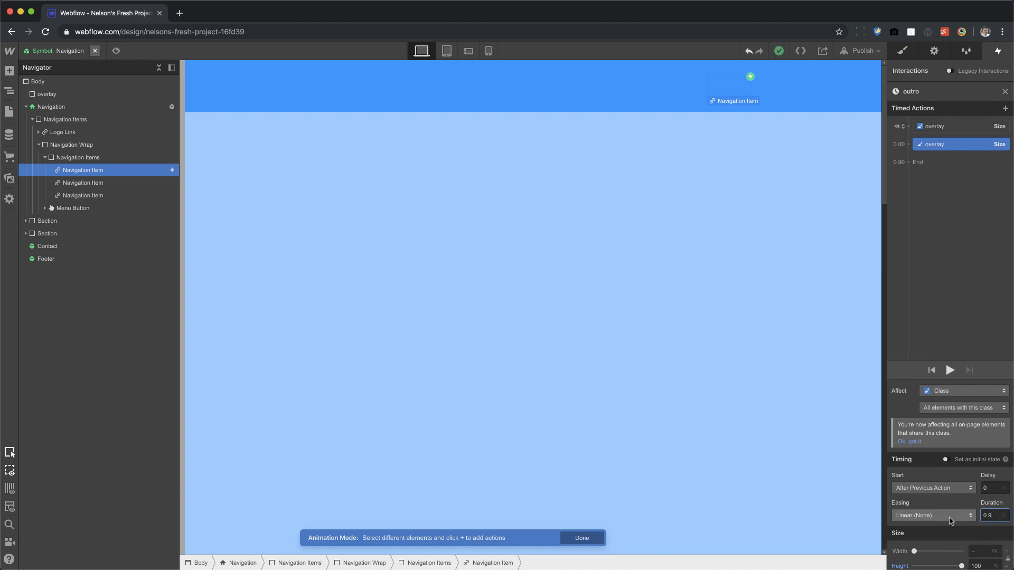
{"action": "left_click", "coordinate": [933, 515]}
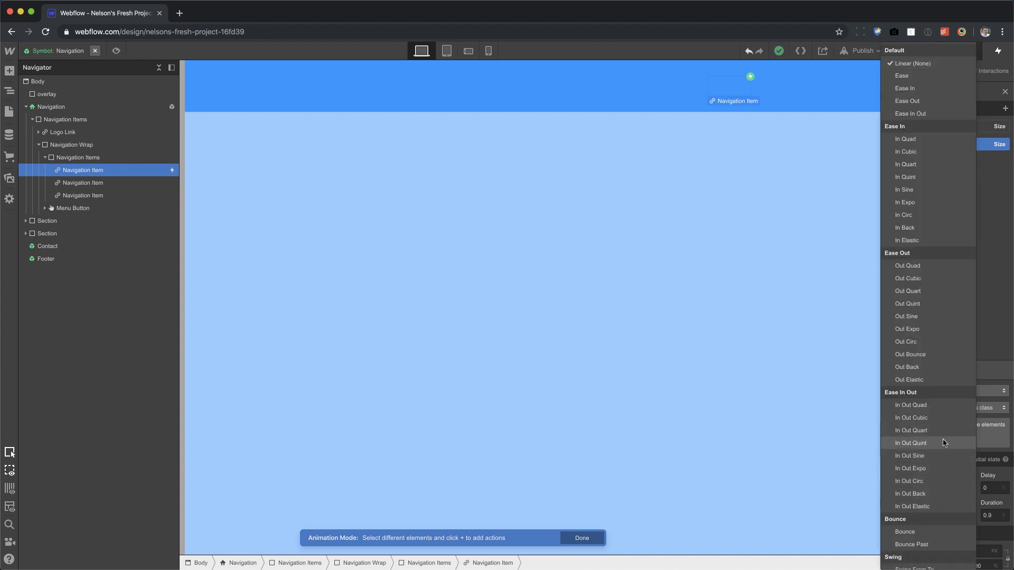
{"action": "left_click", "coordinate": [911, 443]}
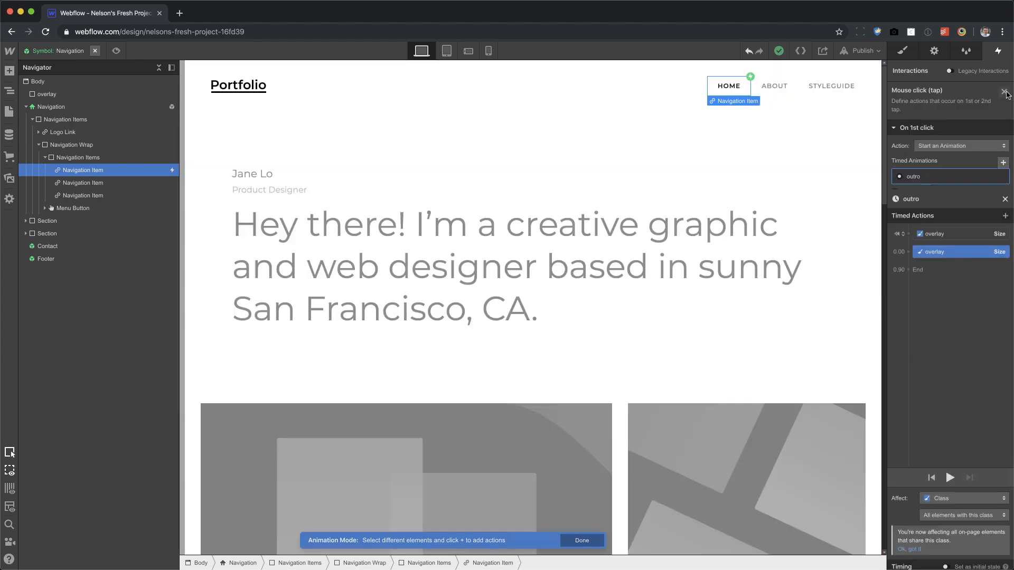
Apply the outro click trigger to all navigation links by class, then publish the site.
{"action": "left_click", "coordinate": [1006, 92]}
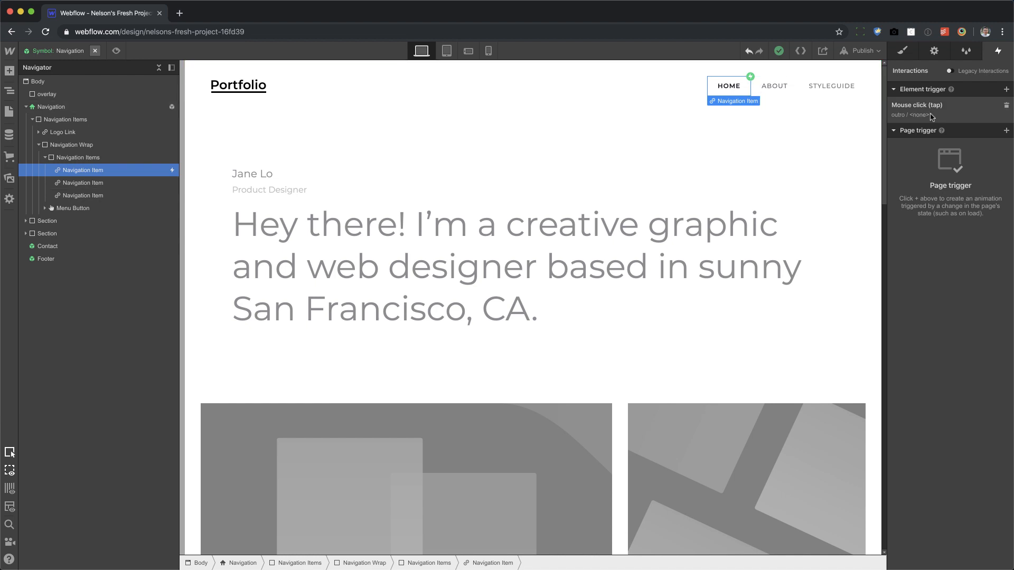
{"action": "left_click", "coordinate": [917, 114]}
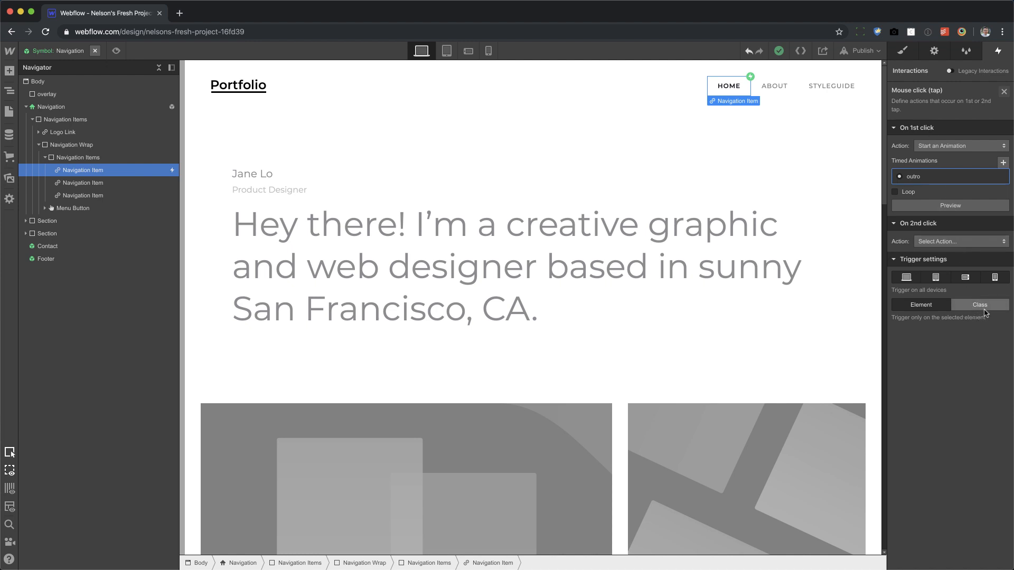
{"action": "left_click", "coordinate": [979, 305]}
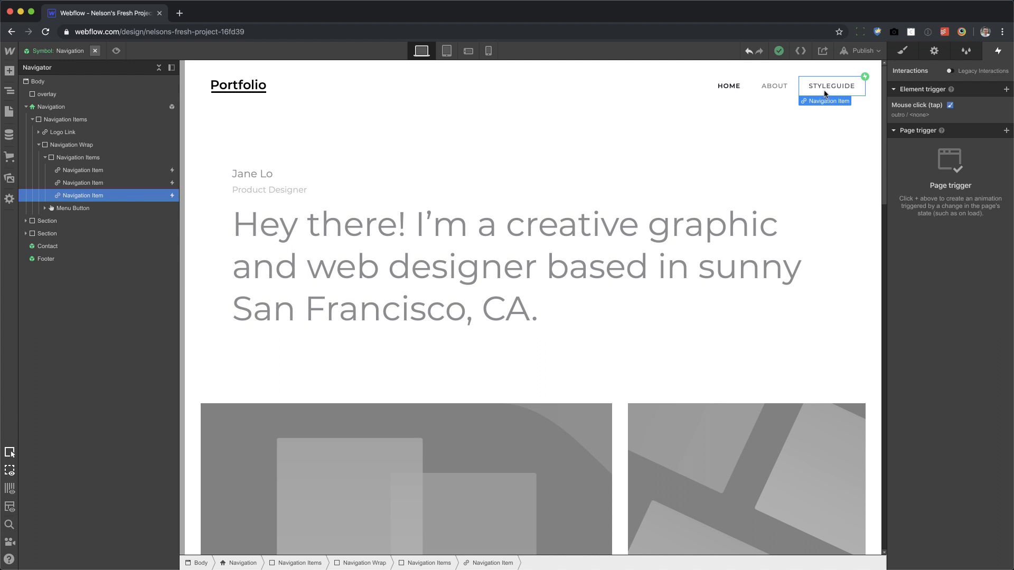
{"action": "left_click", "coordinate": [861, 51]}
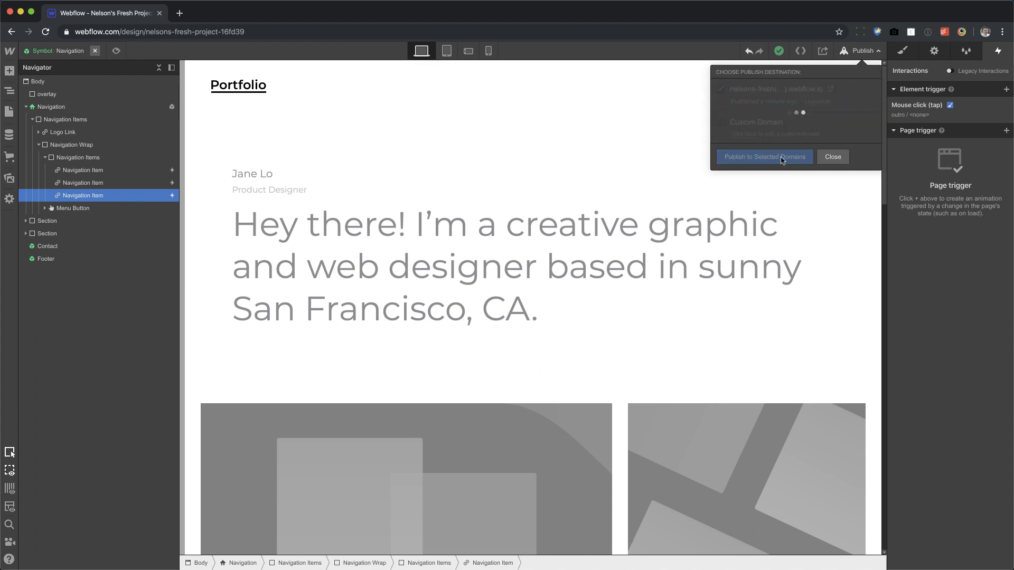
{"action": "left_click", "coordinate": [764, 156]}
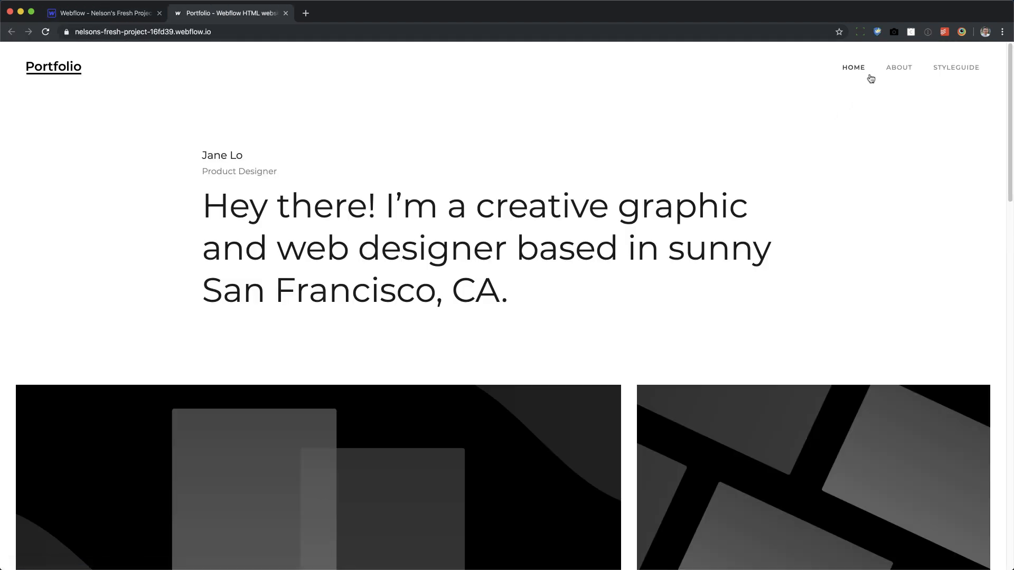
{"action": "left_click", "coordinate": [898, 67]}
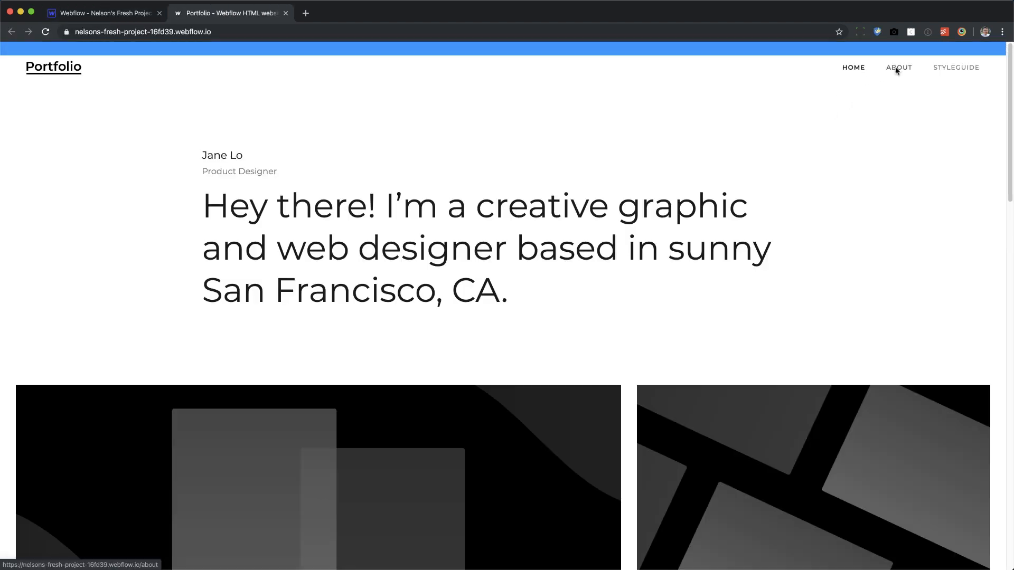
{"action": "left_click", "coordinate": [899, 67]}
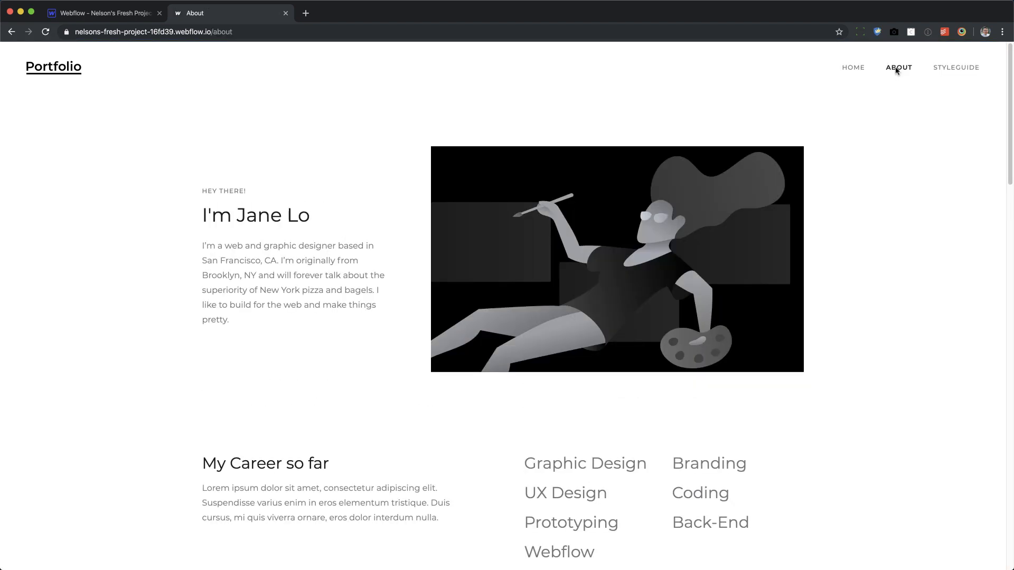
{"action": "mouse_move", "coordinate": [853, 72]}
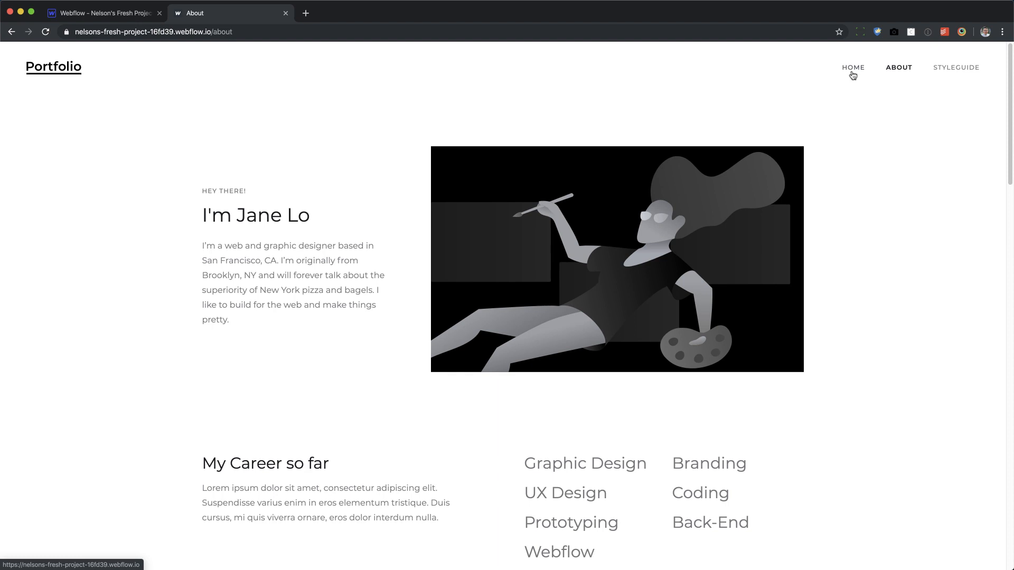
{"action": "left_click", "coordinate": [853, 68]}
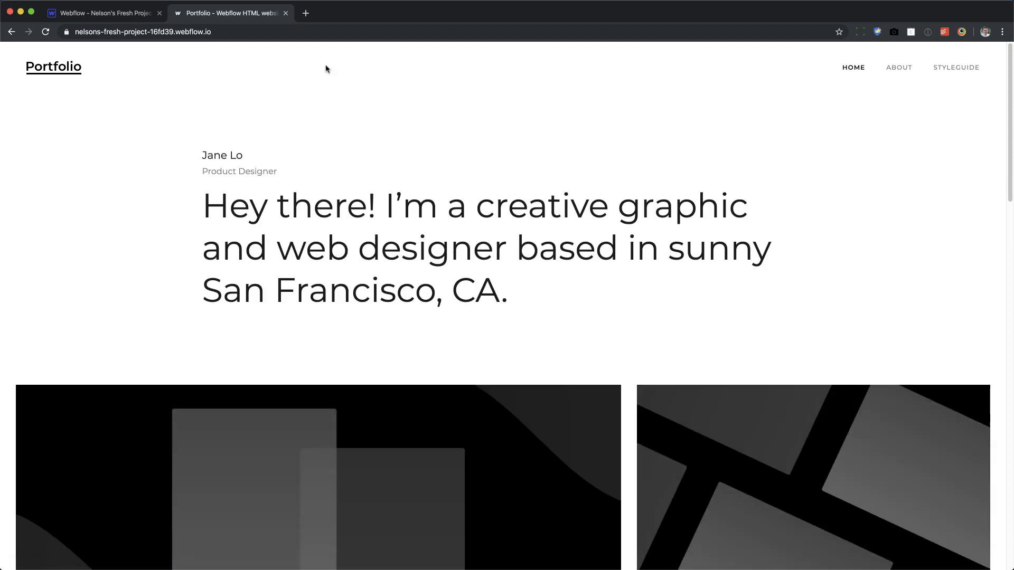
{"action": "mouse_move", "coordinate": [286, 53]}
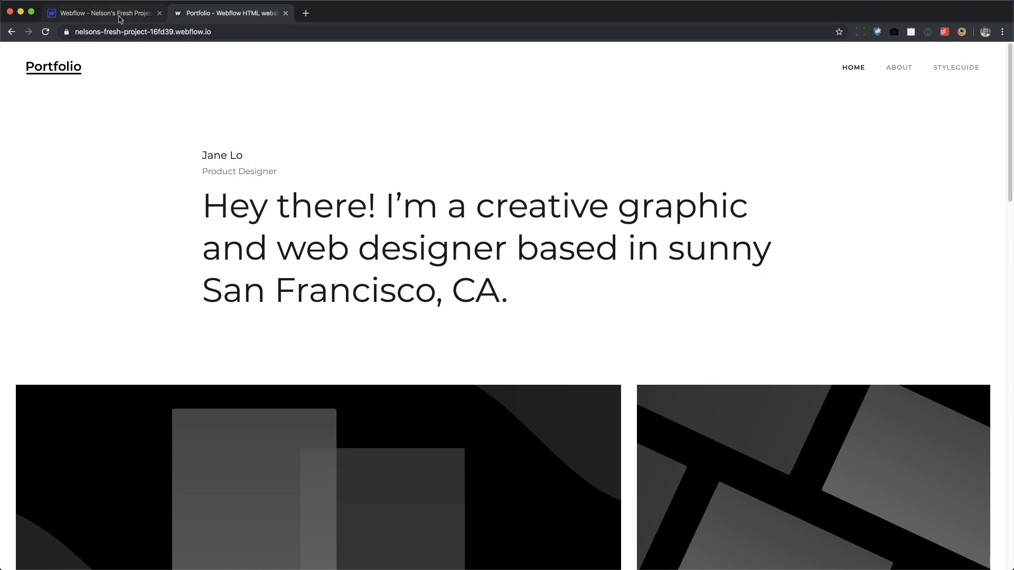
Back in the designer, view the About and Styleguide pages, then republish the site.
{"action": "left_click", "coordinate": [100, 13]}
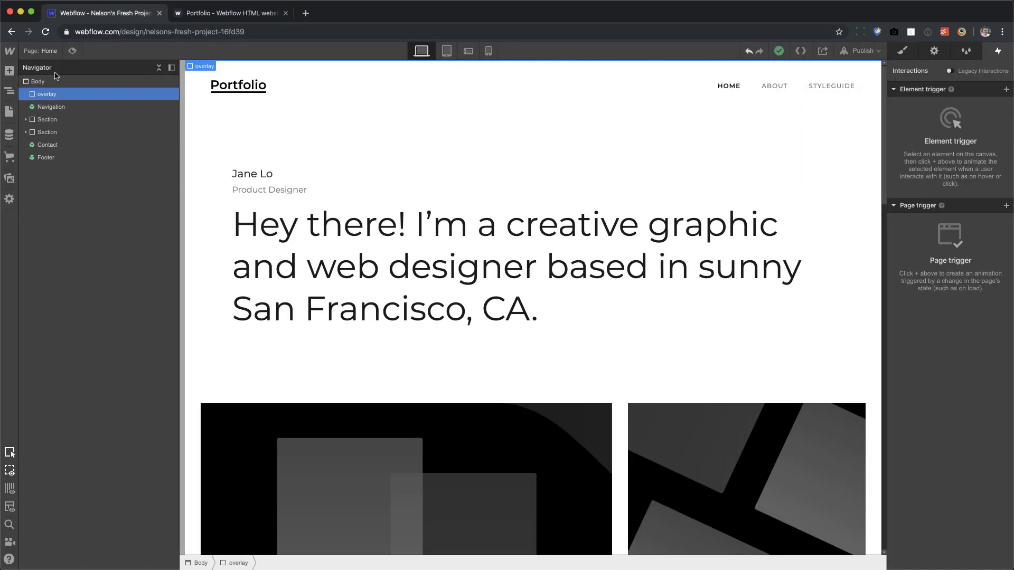
{"action": "left_click", "coordinate": [773, 86]}
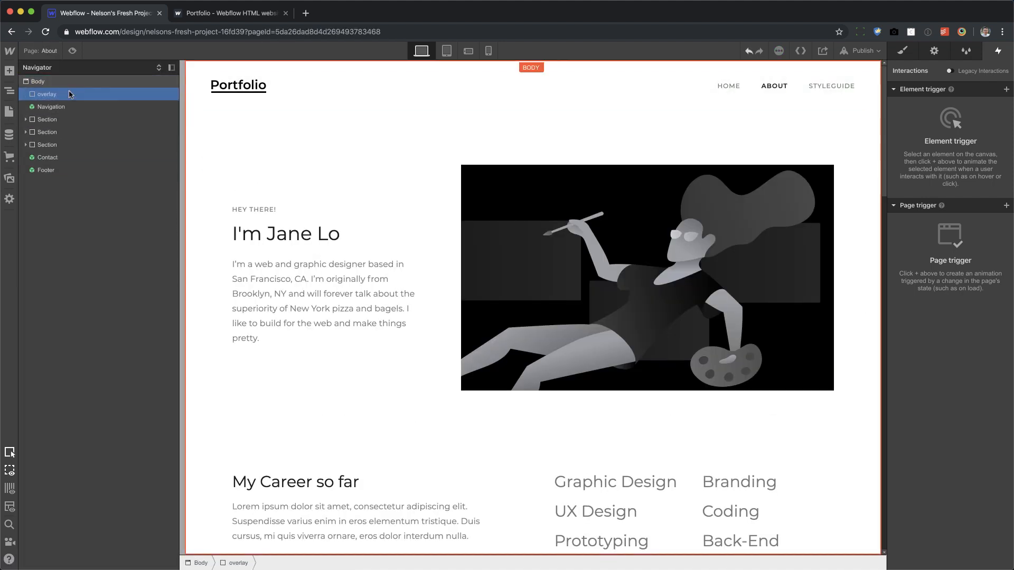
{"action": "left_click", "coordinate": [9, 108]}
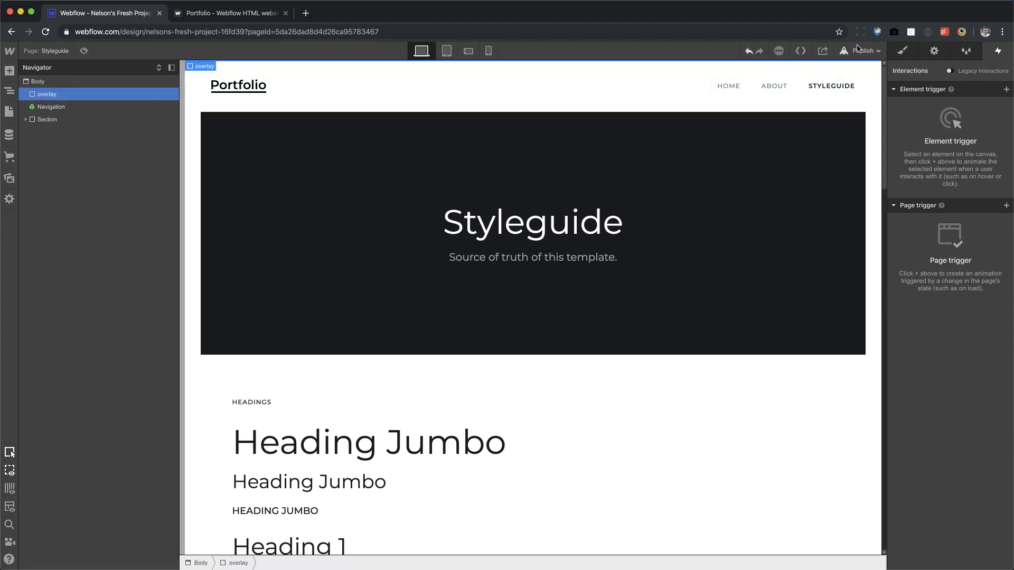
{"action": "left_click", "coordinate": [861, 50]}
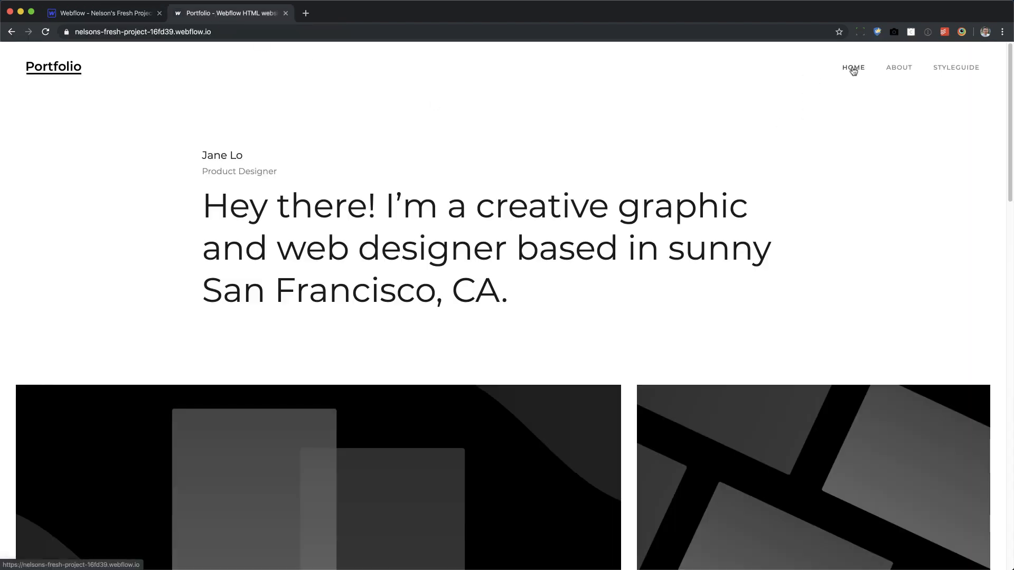
Click the live site's About, Home and Styleguide links, then return to the designer.
{"action": "left_click", "coordinate": [899, 67]}
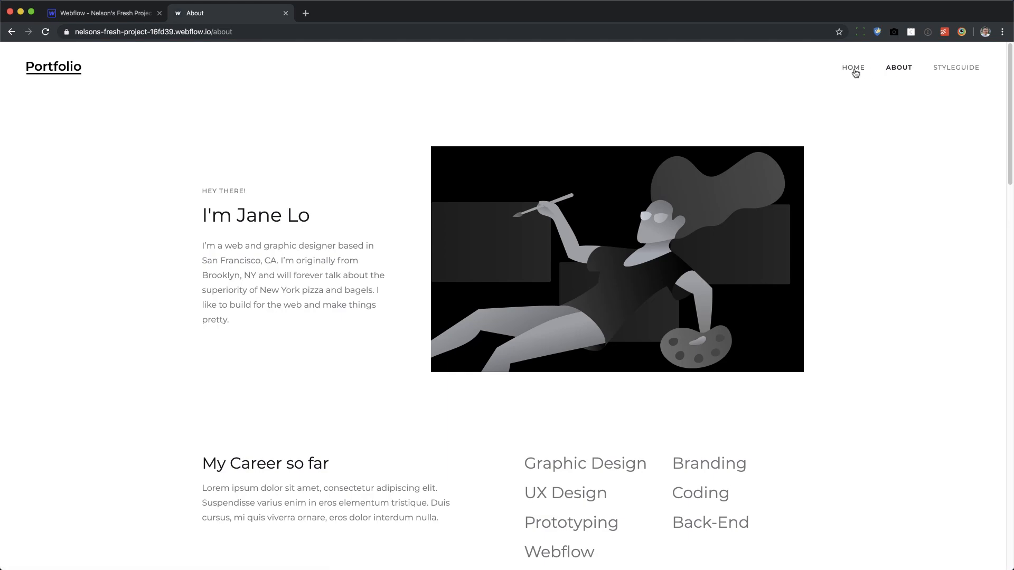
{"action": "left_click", "coordinate": [853, 67]}
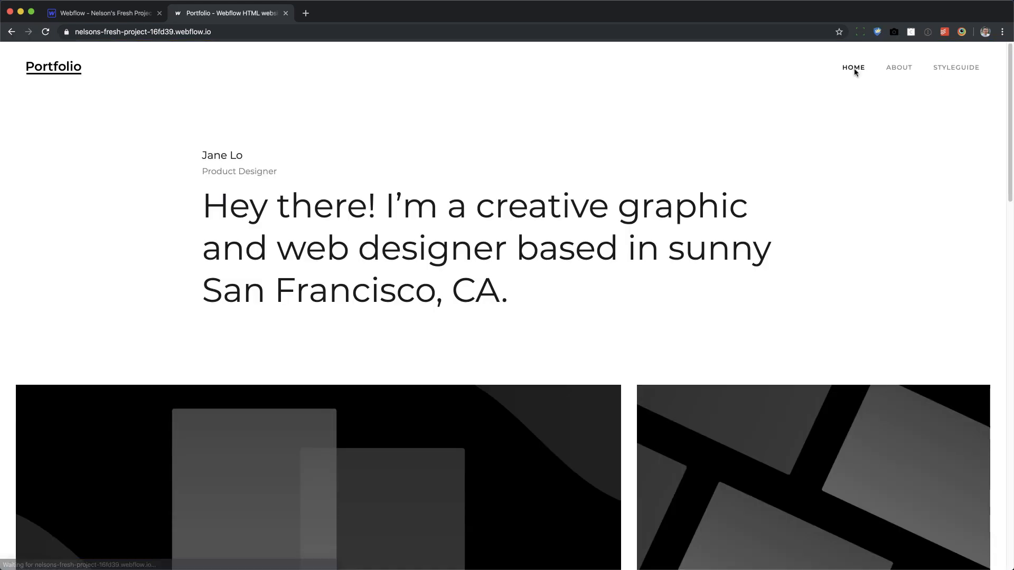
{"action": "left_click", "coordinate": [957, 67]}
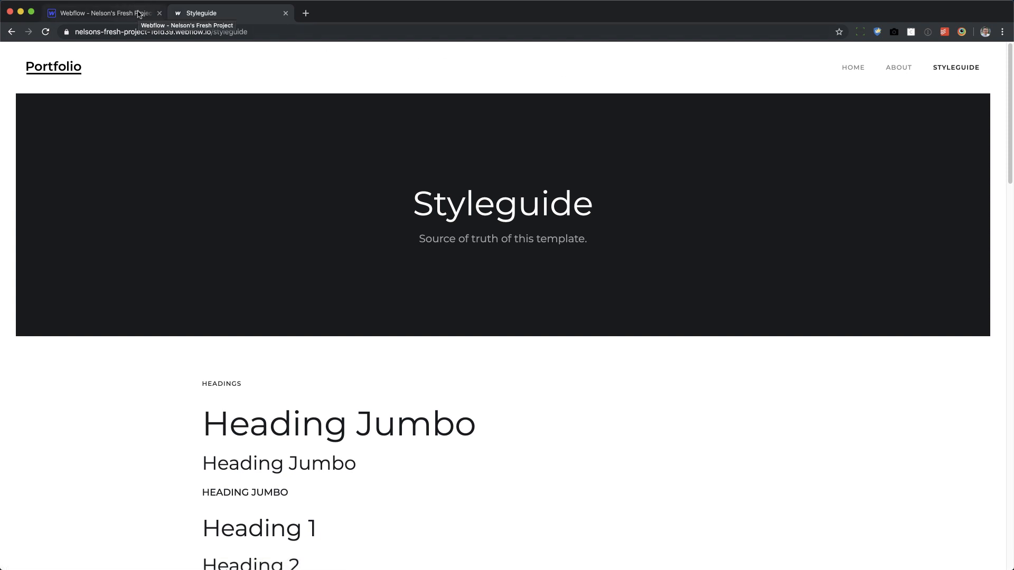
{"action": "left_click", "coordinate": [104, 13]}
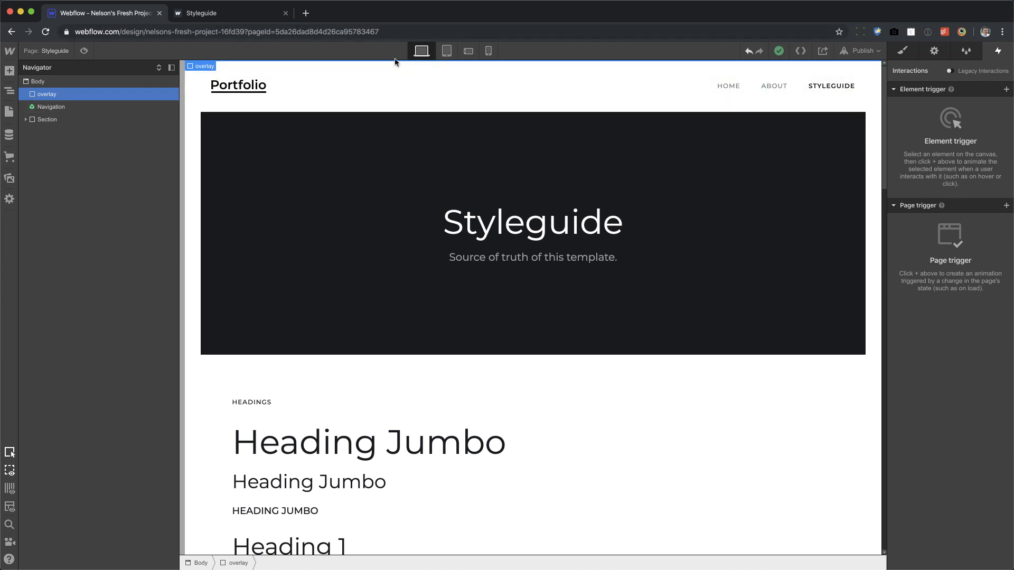
{"action": "mouse_move", "coordinate": [1007, 213]}
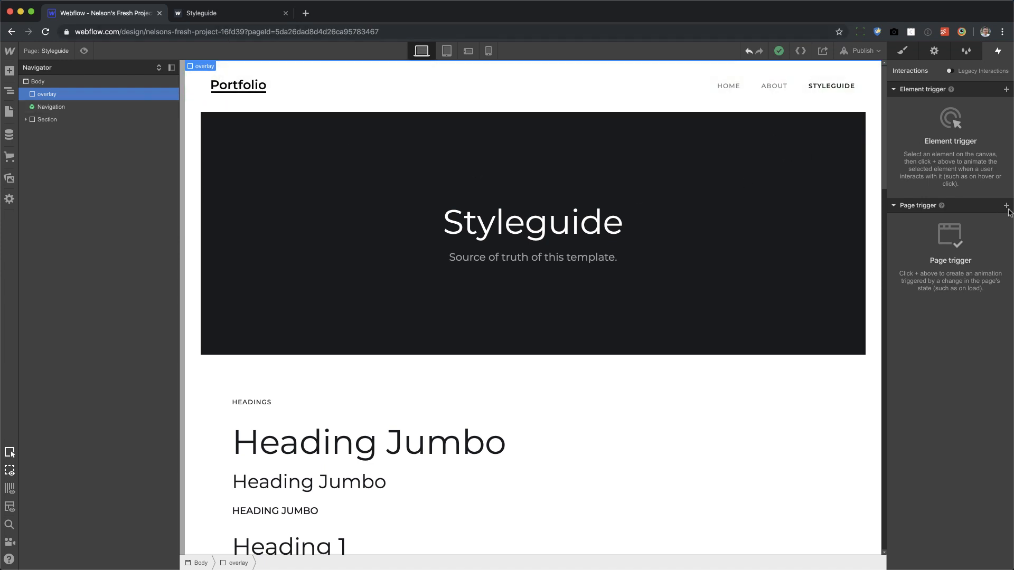
Add a Styleguide page-load trigger starting outro, duplicate the animation, and open outro 2.
{"action": "left_click", "coordinate": [1006, 205]}
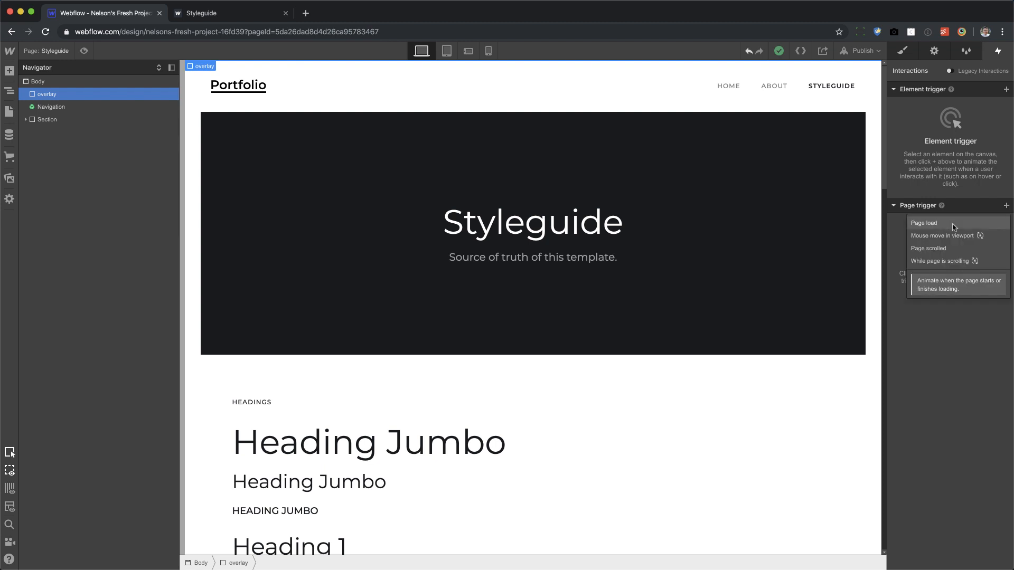
{"action": "left_click", "coordinate": [924, 223]}
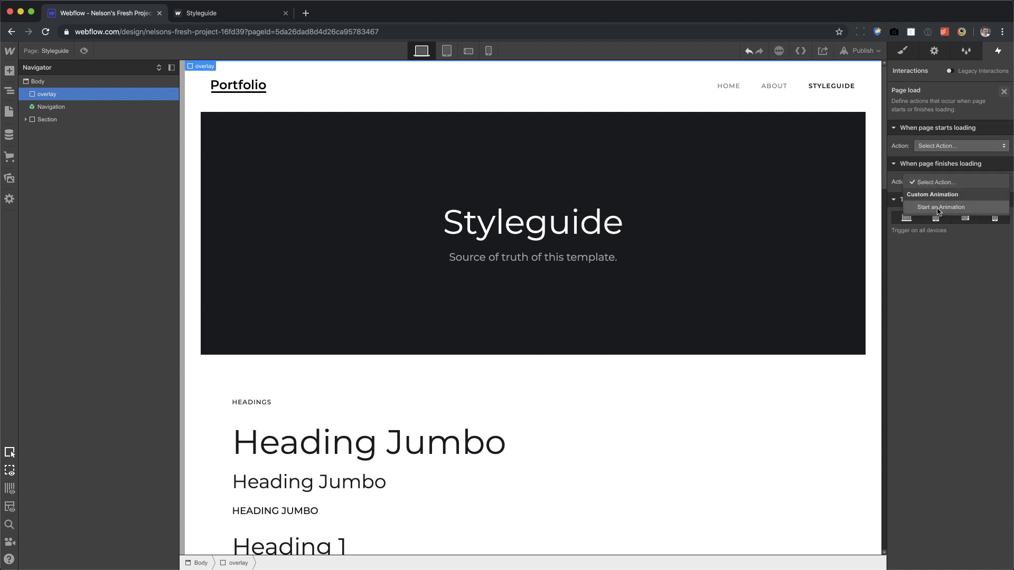
{"action": "left_click", "coordinate": [941, 207]}
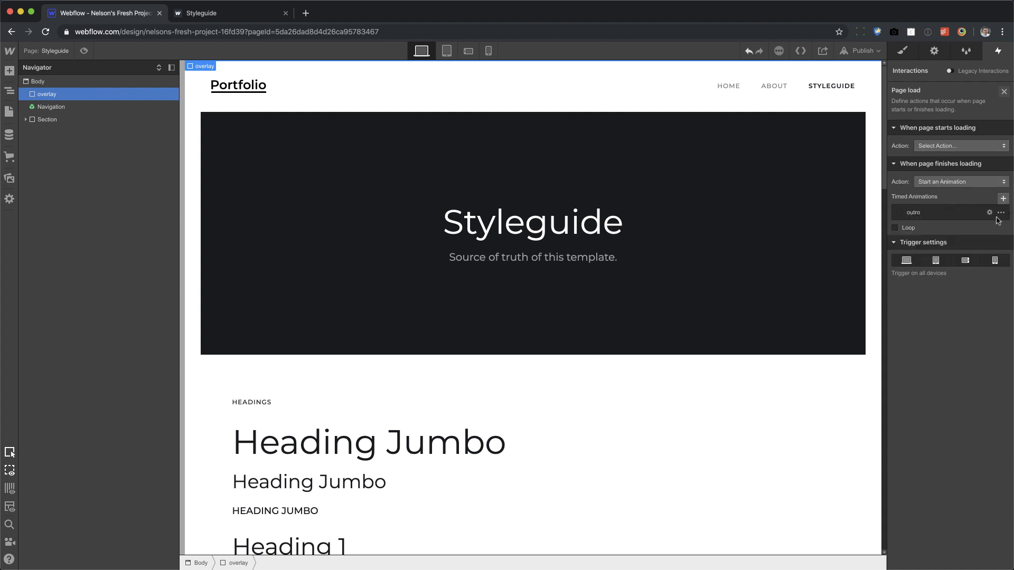
{"action": "left_click", "coordinate": [1000, 212]}
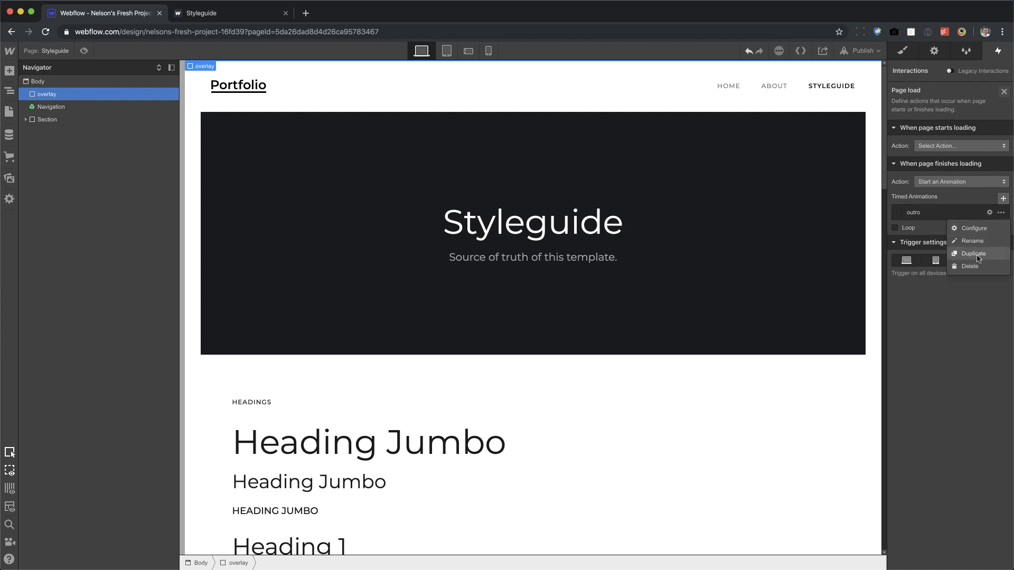
{"action": "left_click", "coordinate": [974, 253]}
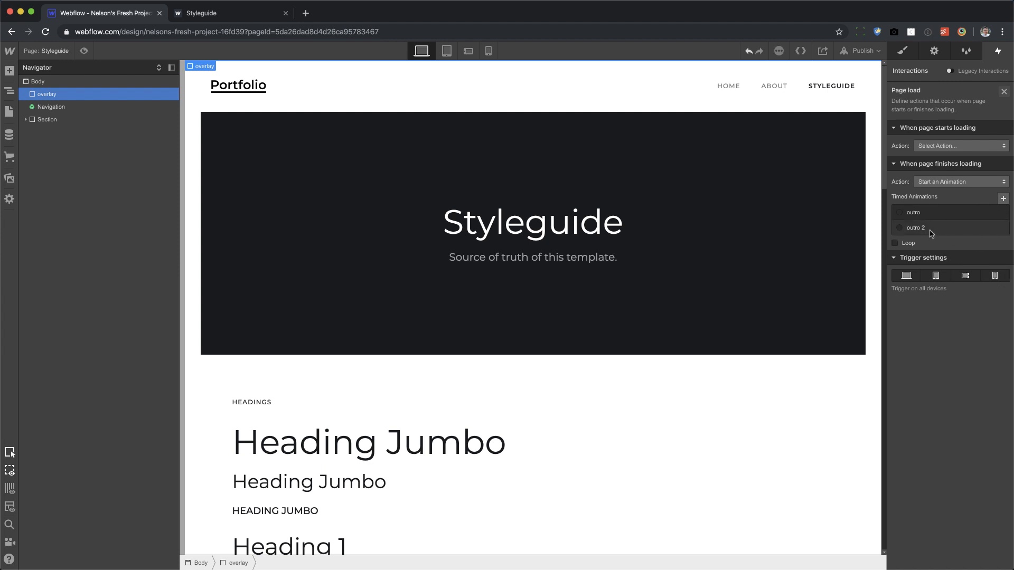
{"action": "left_click", "coordinate": [914, 228]}
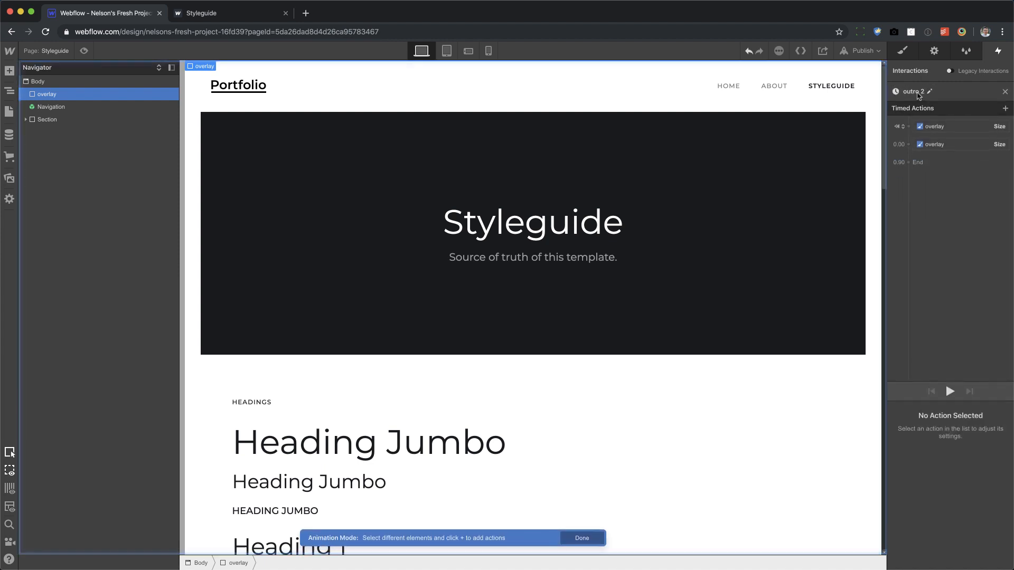
Rename the copy to intro and give its second overlay step In Out Quint easing over 0.9 s.
{"action": "type", "text": "intro"}
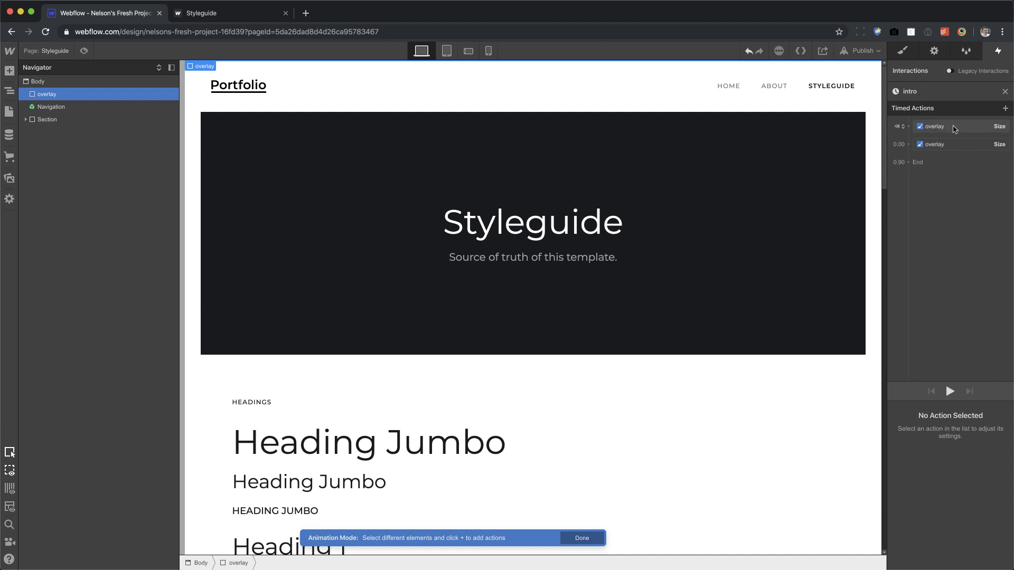
{"action": "left_click", "coordinate": [932, 127]}
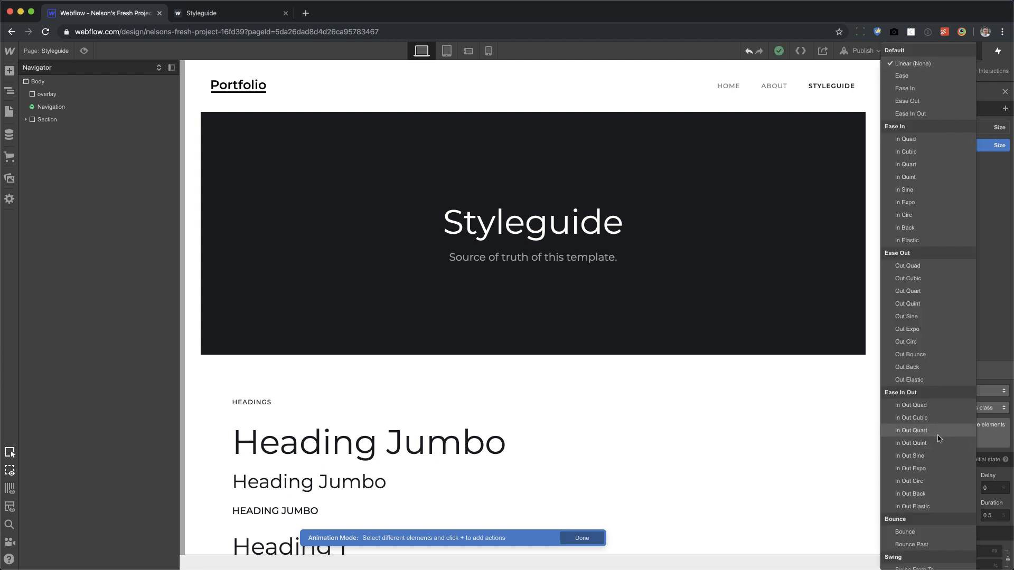
{"action": "left_click", "coordinate": [911, 430]}
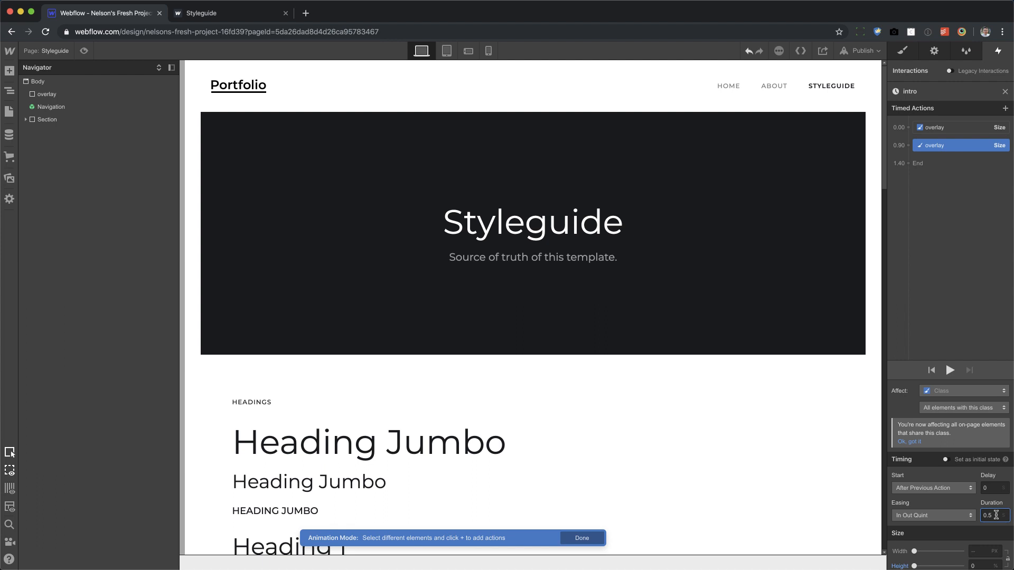
{"action": "type", "text": "0.9"}
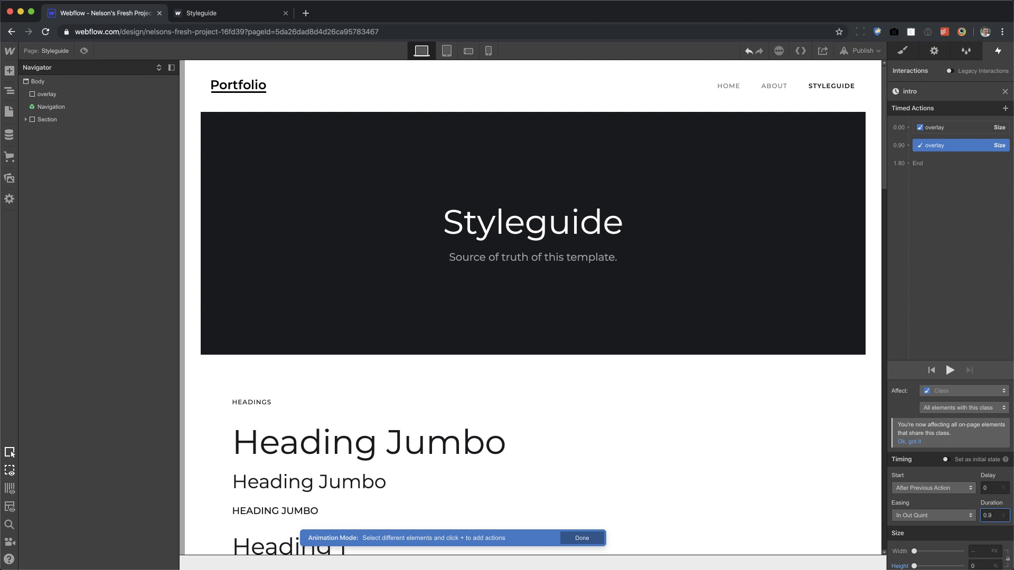
{"action": "left_click", "coordinate": [934, 127]}
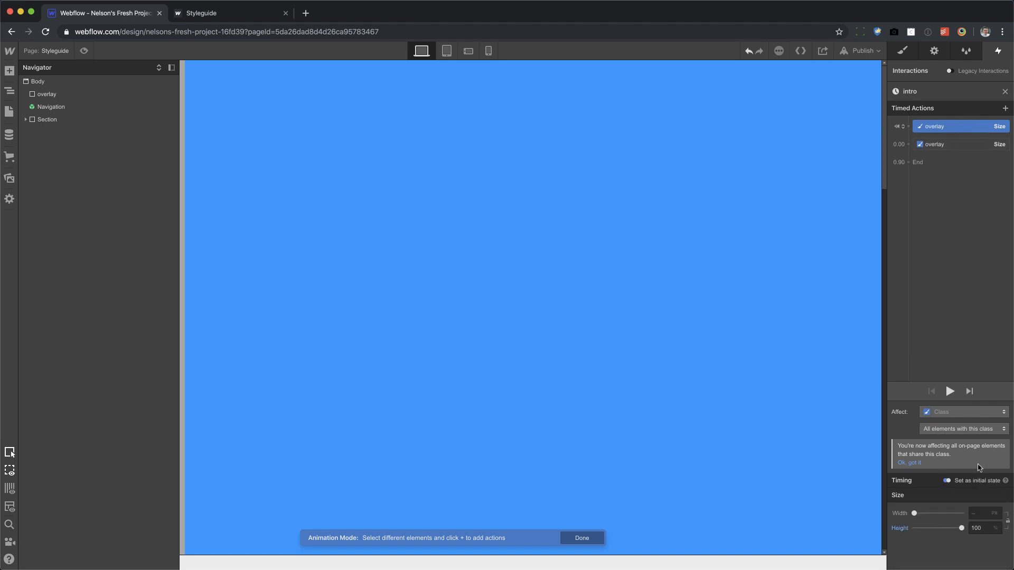
{"action": "mouse_move", "coordinate": [982, 467]}
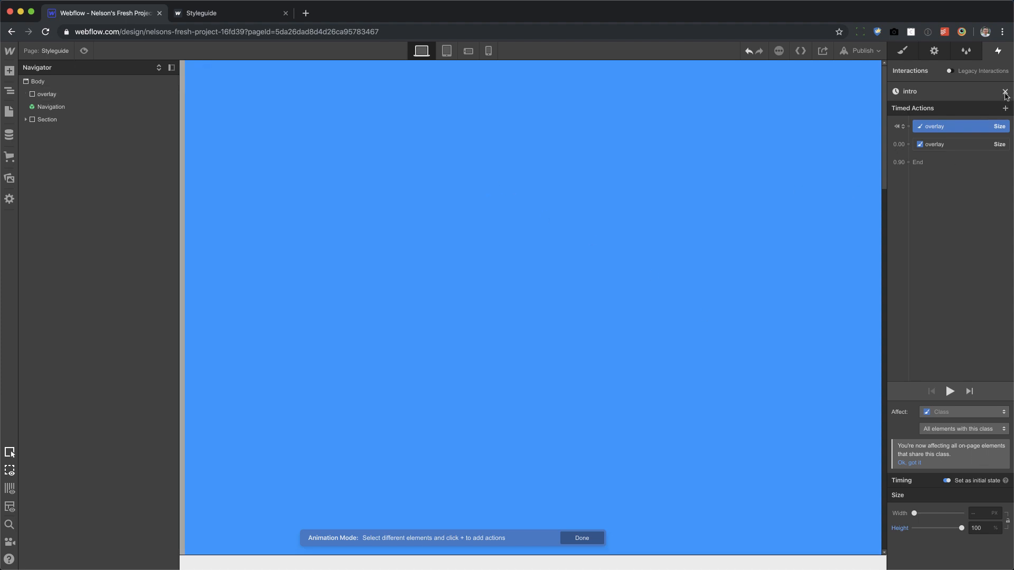
On the About page, add a page-load trigger that starts the intro animation.
{"action": "left_click", "coordinate": [1004, 91]}
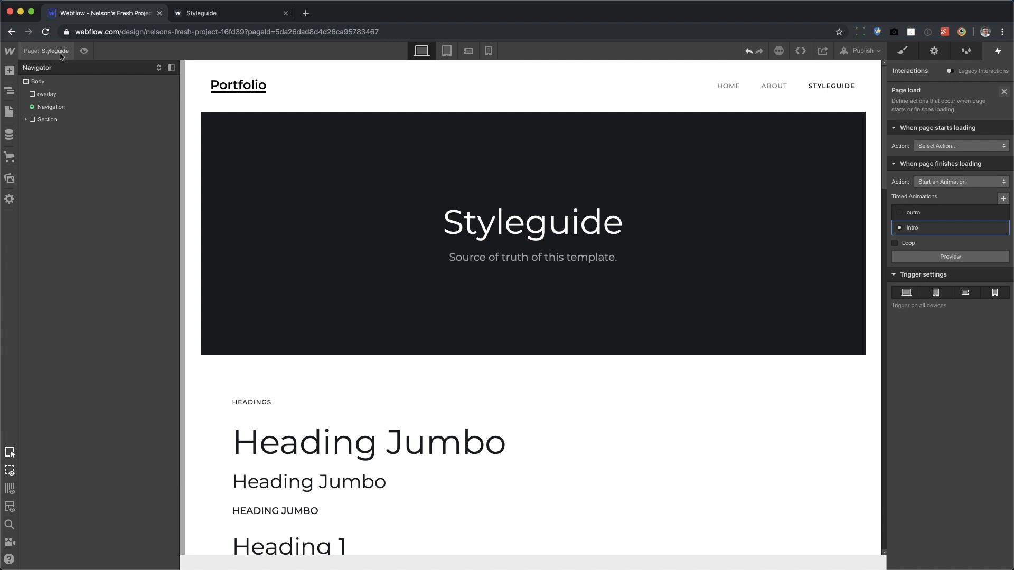
{"action": "left_click", "coordinate": [9, 111]}
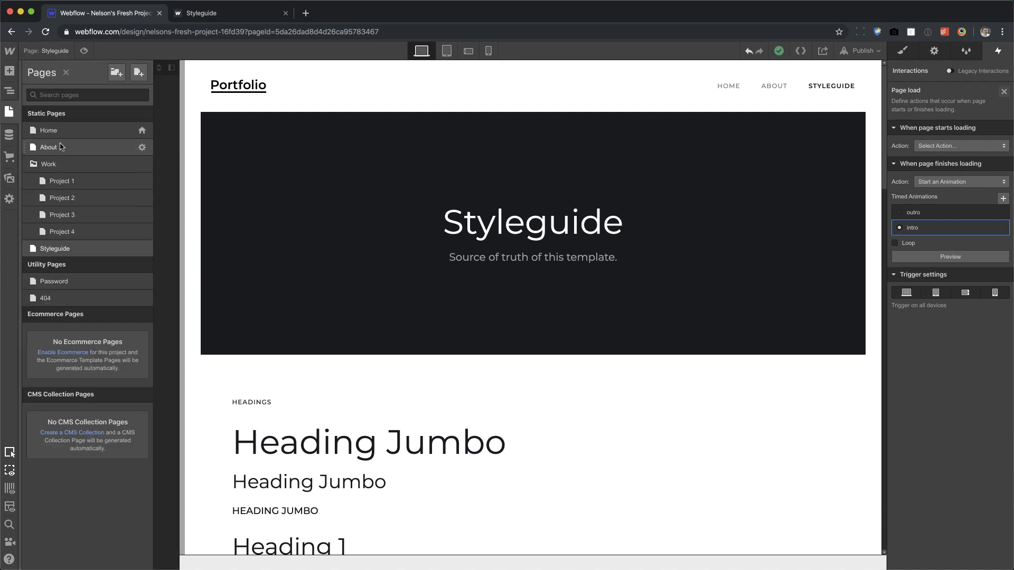
{"action": "left_click", "coordinate": [48, 147]}
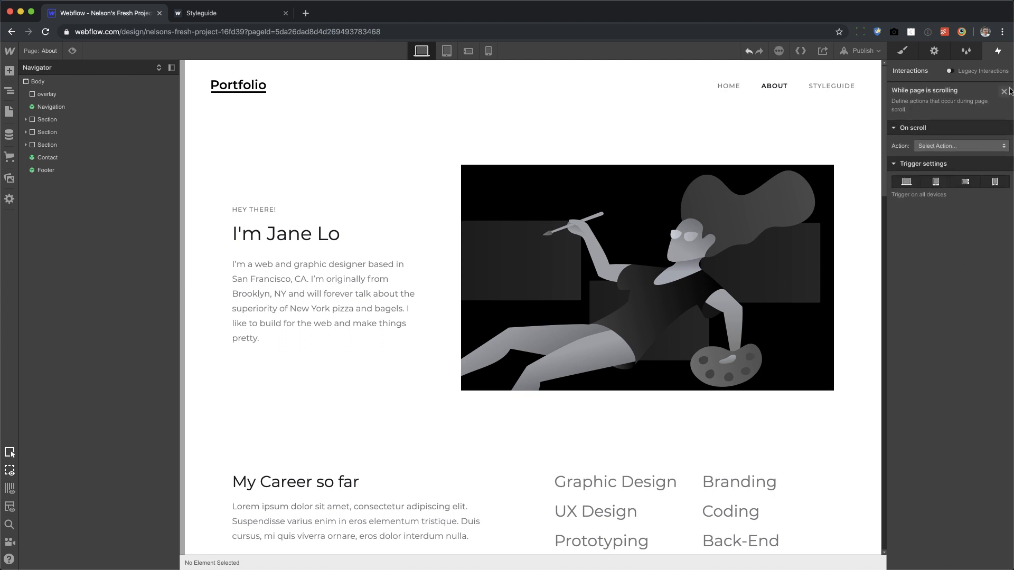
{"action": "left_click", "coordinate": [1008, 206]}
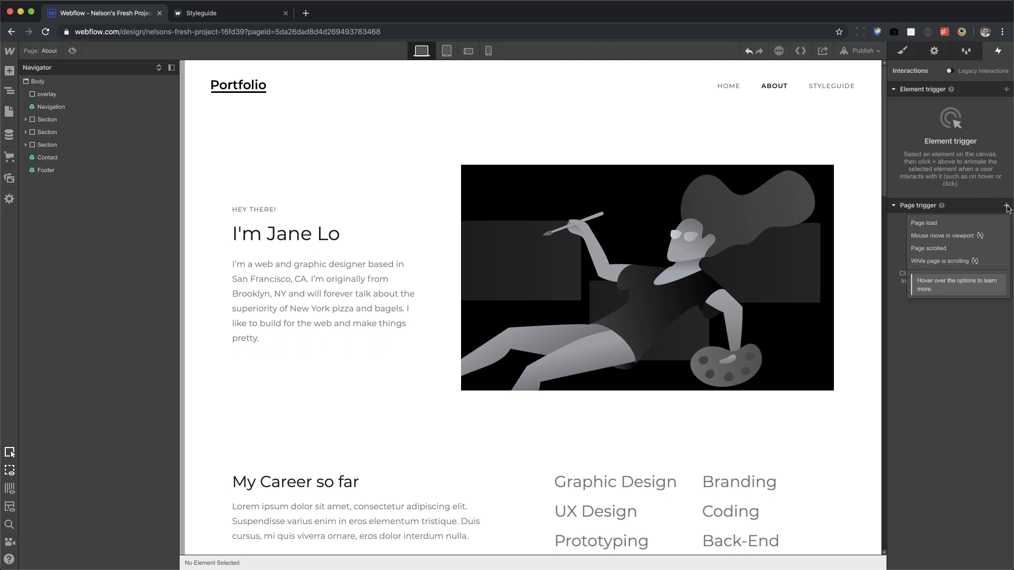
{"action": "left_click", "coordinate": [924, 223]}
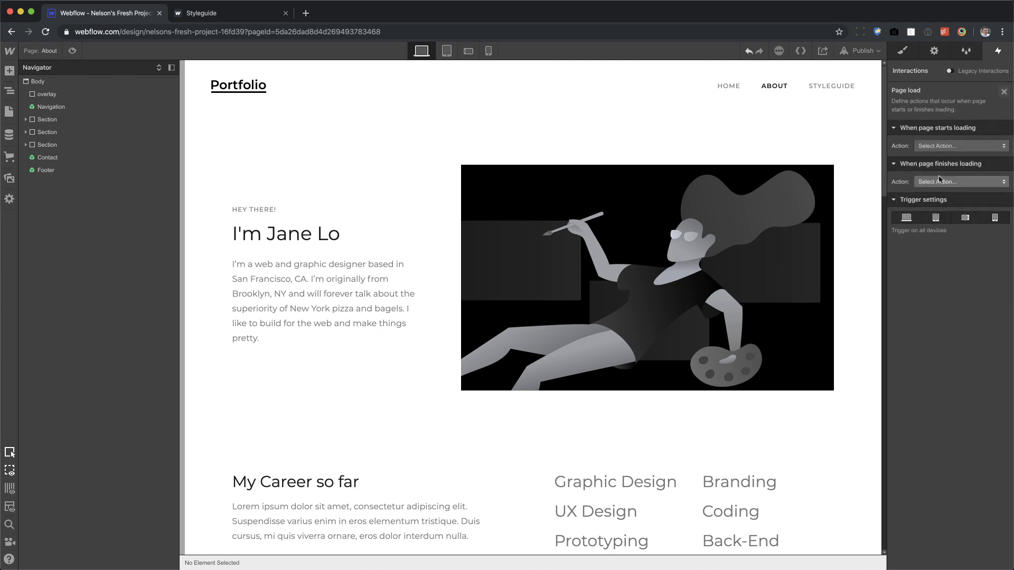
{"action": "left_click", "coordinate": [959, 182]}
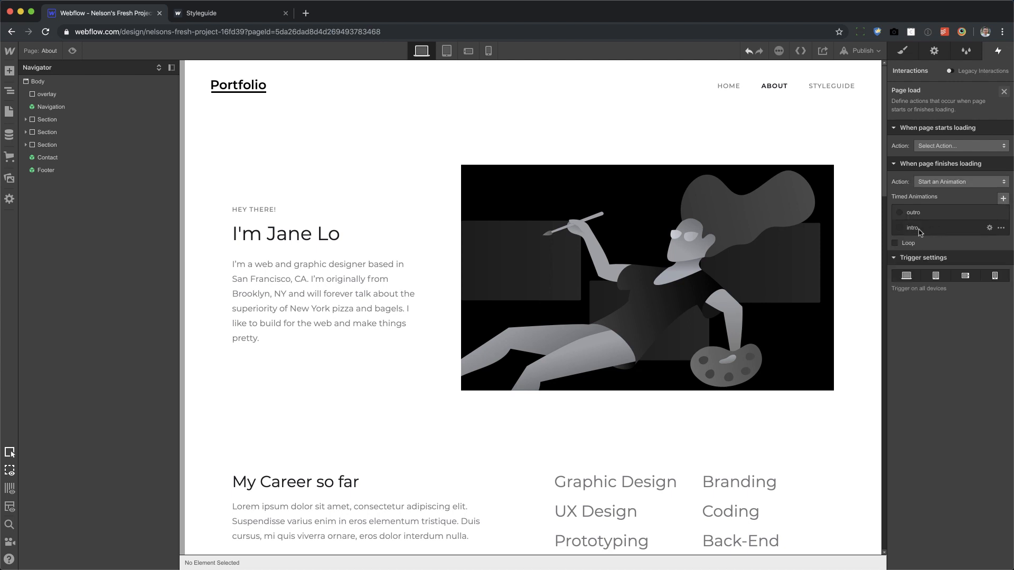
{"action": "left_click", "coordinate": [913, 227]}
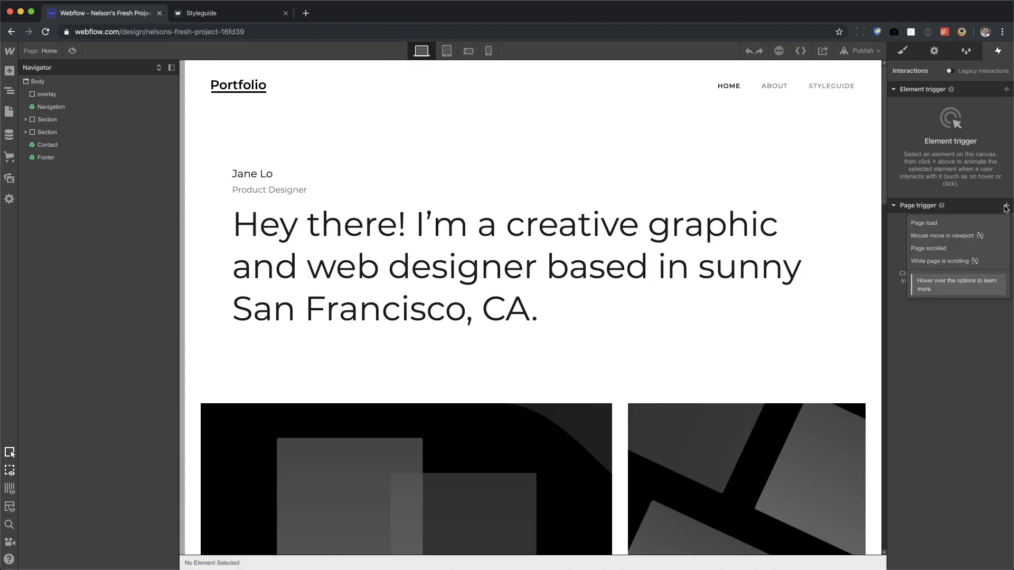
Make the Home page's page-load trigger start the intro animation as well.
{"action": "left_click", "coordinate": [924, 223]}
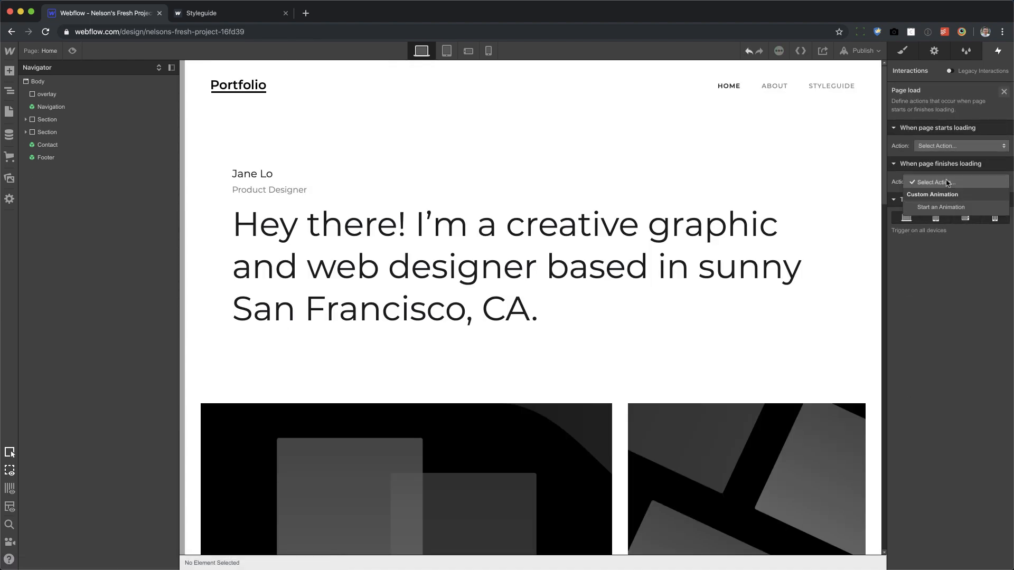
{"action": "left_click", "coordinate": [940, 208]}
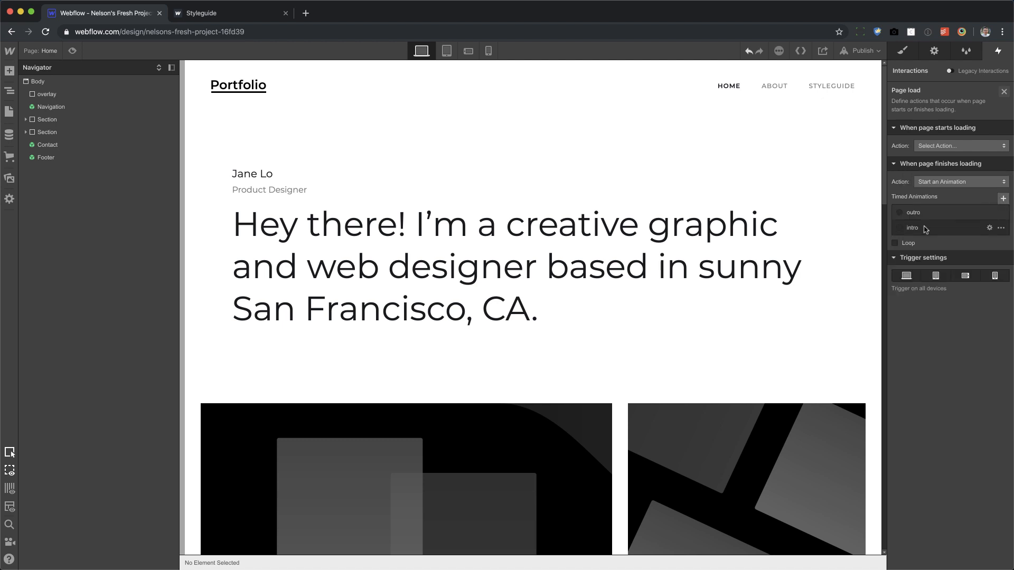
{"action": "left_click", "coordinate": [914, 228]}
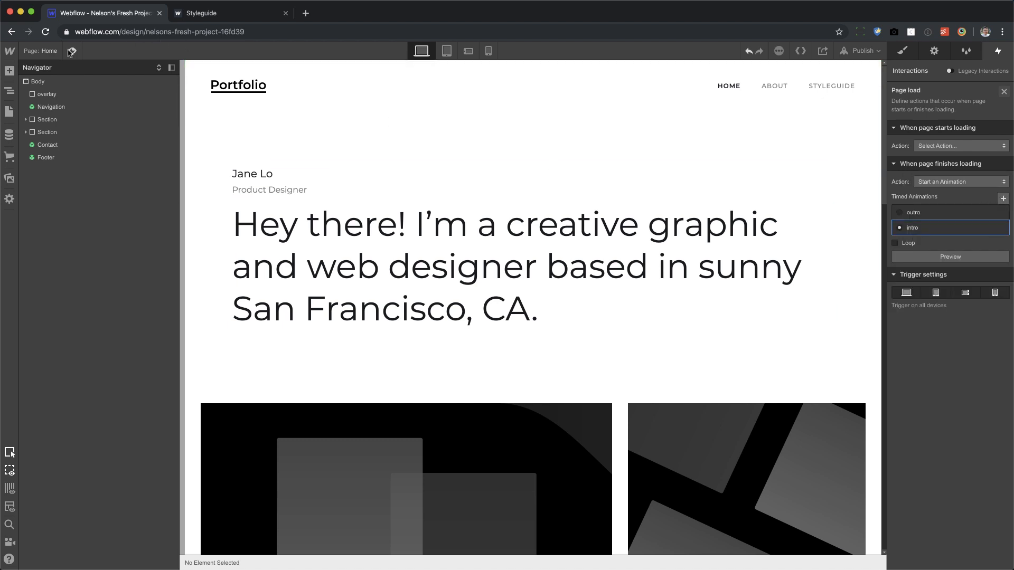
Preview Home, republish to the selected domains, and open the live site's Styleguide page.
{"action": "left_click", "coordinate": [71, 51]}
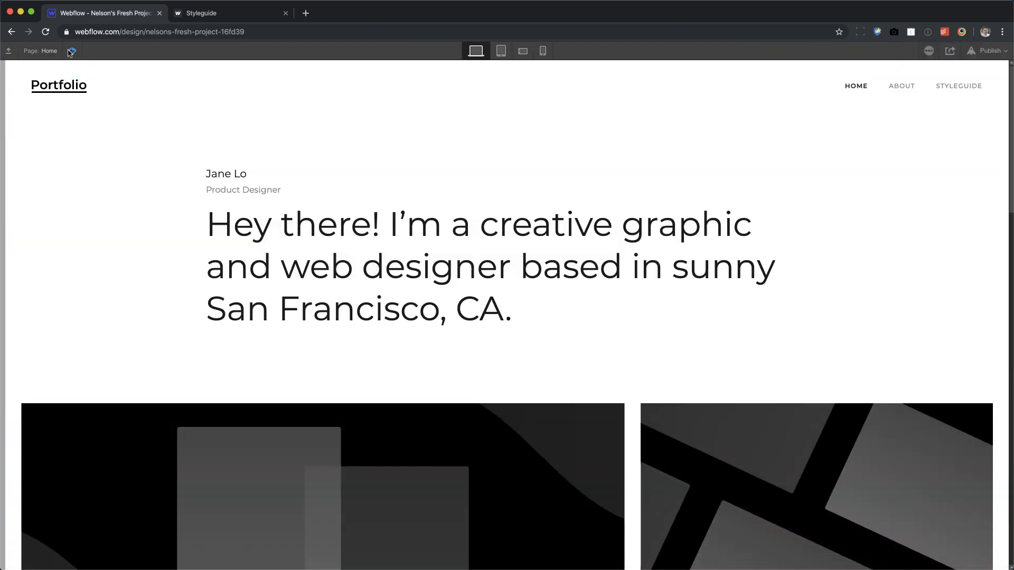
{"action": "mouse_move", "coordinate": [899, 93]}
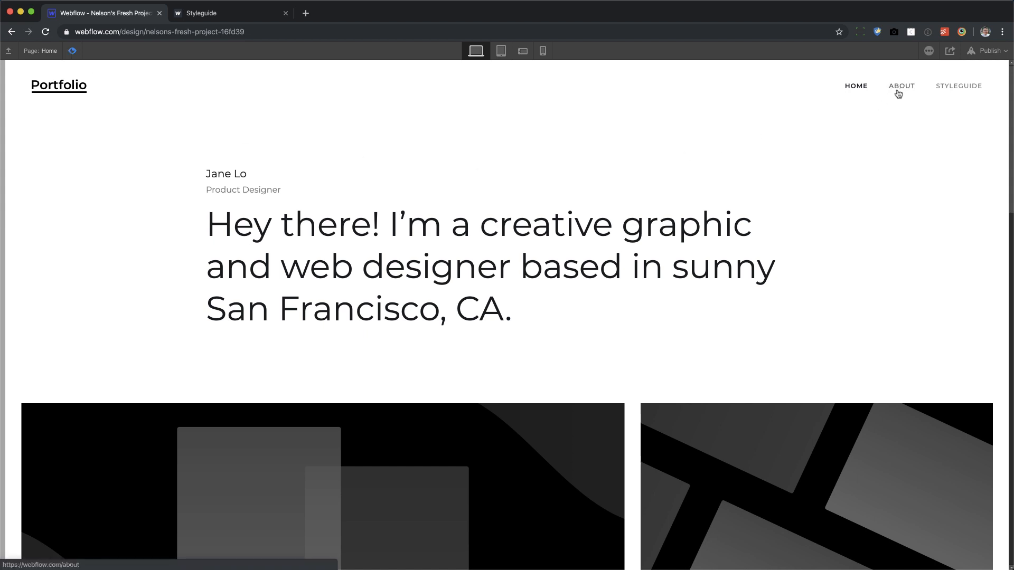
{"action": "left_click", "coordinate": [987, 51]}
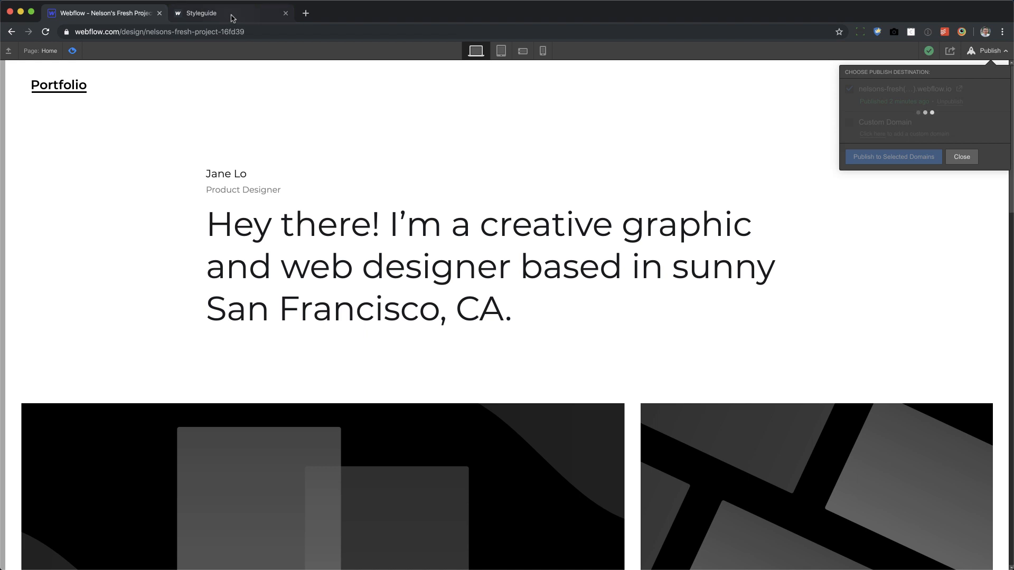
{"action": "left_click", "coordinate": [893, 157]}
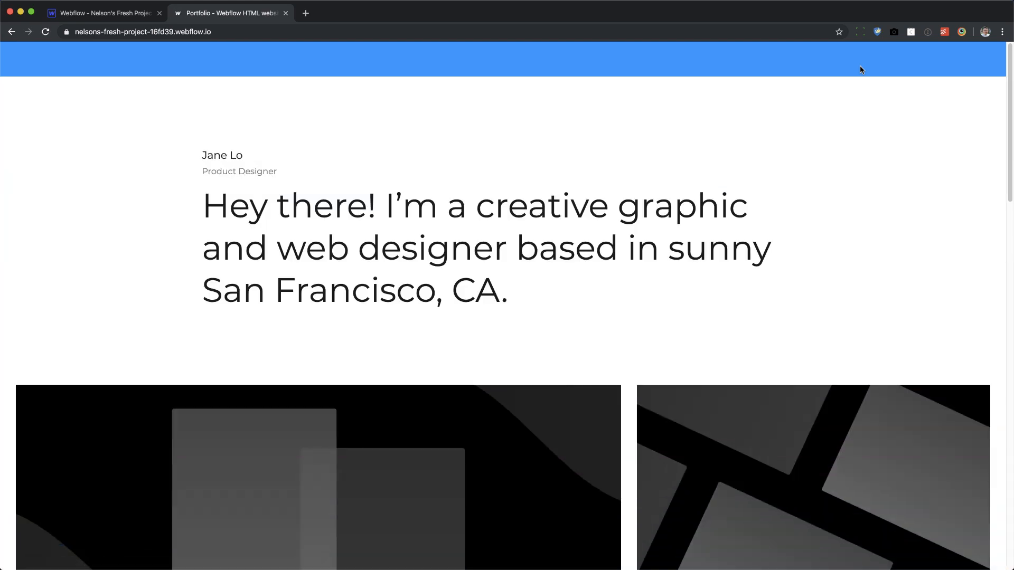
{"action": "left_click", "coordinate": [956, 67]}
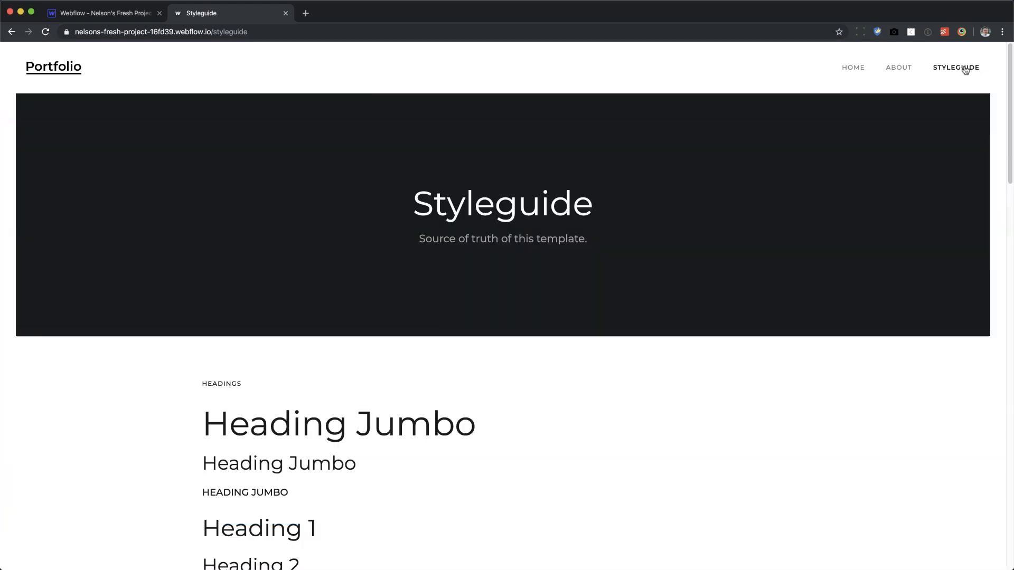